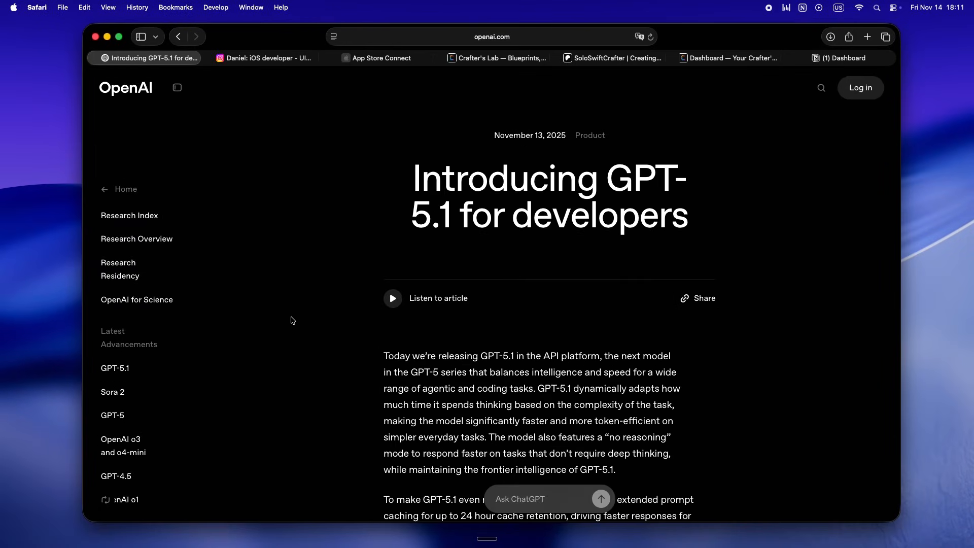
# - Collapse the left navigation so the GPT-5.1 for developers article spans the page
pyautogui.scroll(-3)
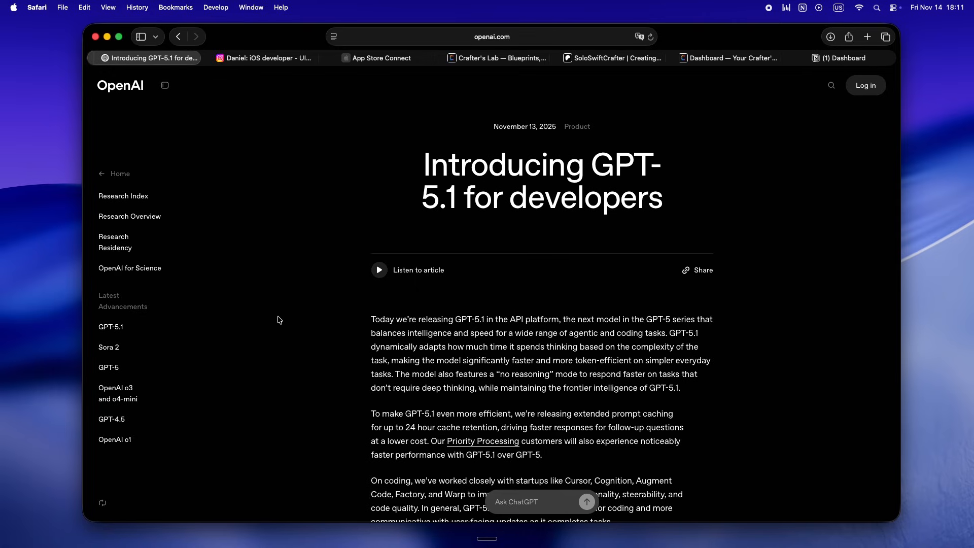
pyautogui.moveTo(169, 113)
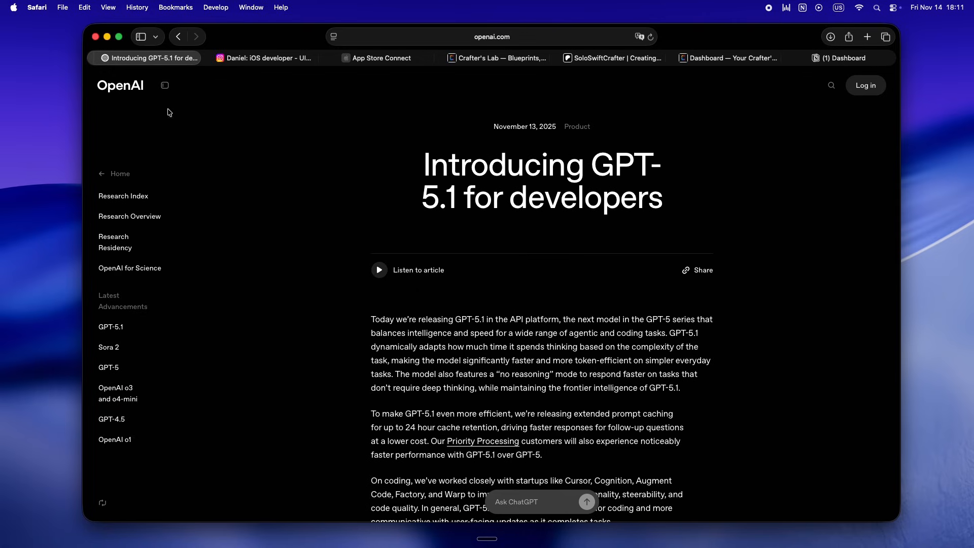
pyautogui.click(166, 85)
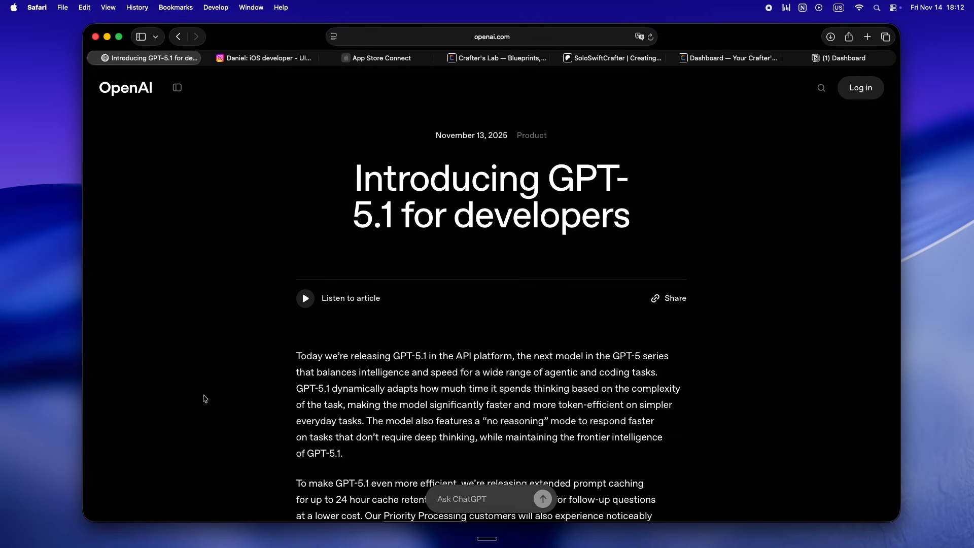
pyautogui.moveTo(278, 82)
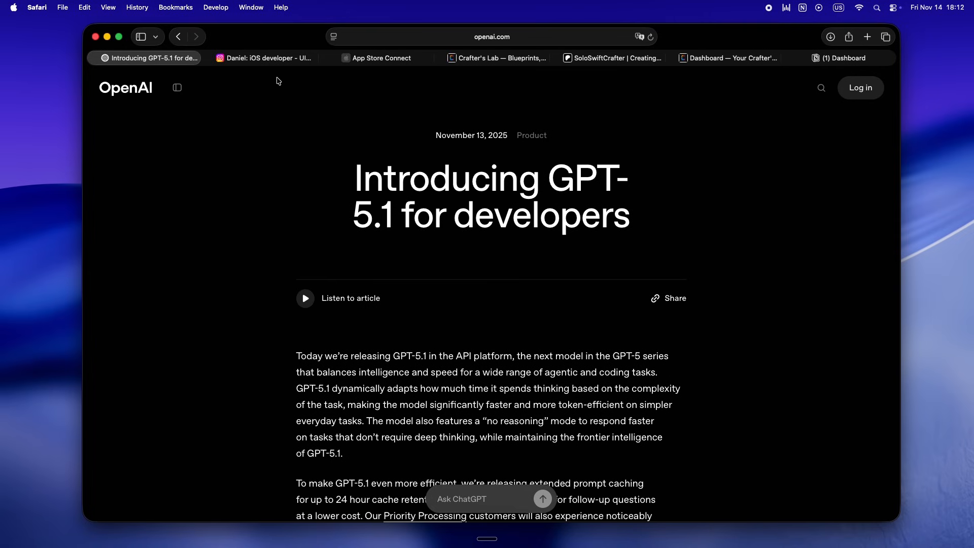
# - Browse the iOS developer's Instagram post grid down past the app and SwiftUI posts
pyautogui.click(262, 58)
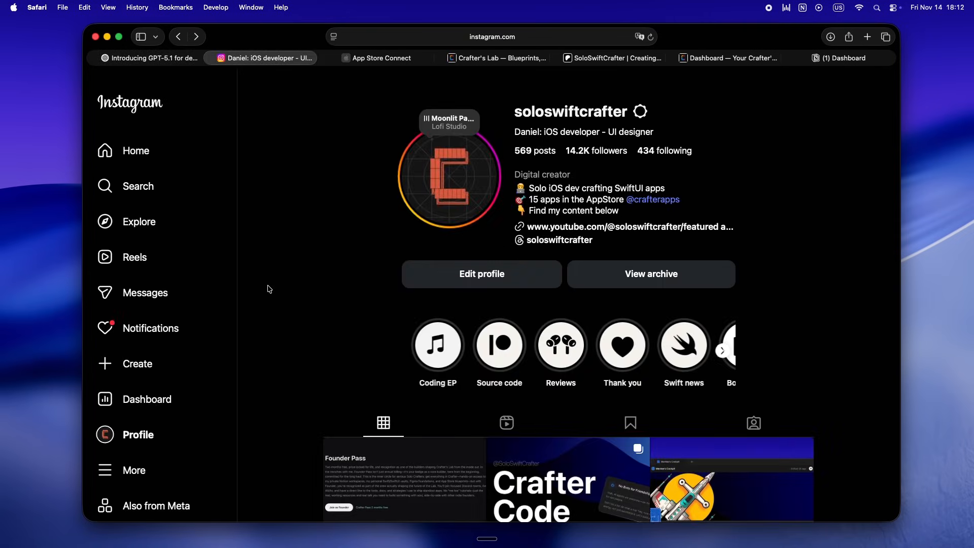
pyautogui.scroll(-3)
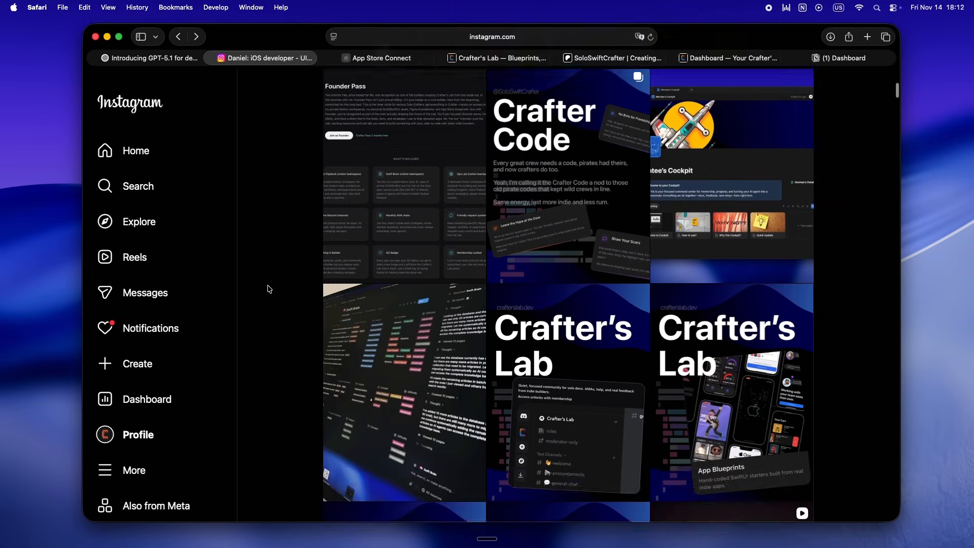
pyautogui.scroll(-3)
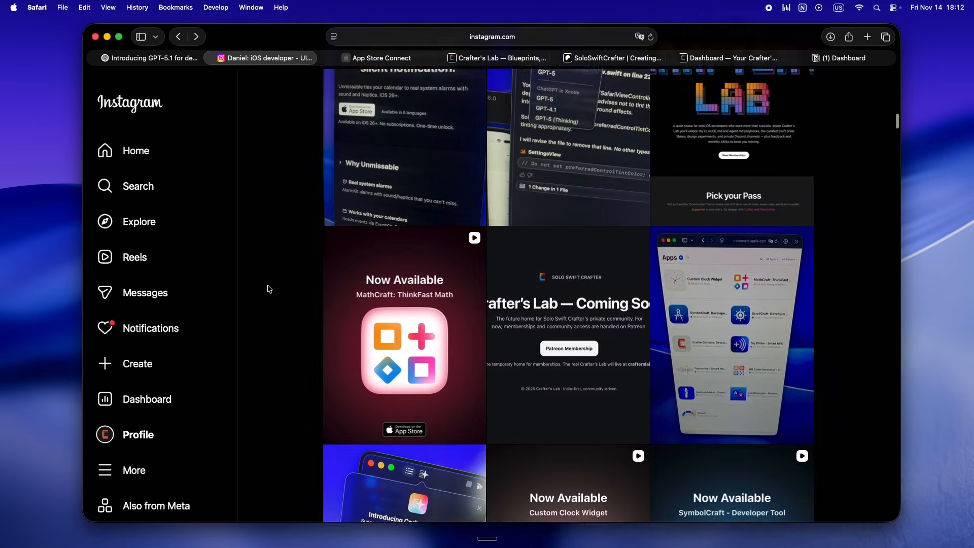
pyautogui.scroll(-3)
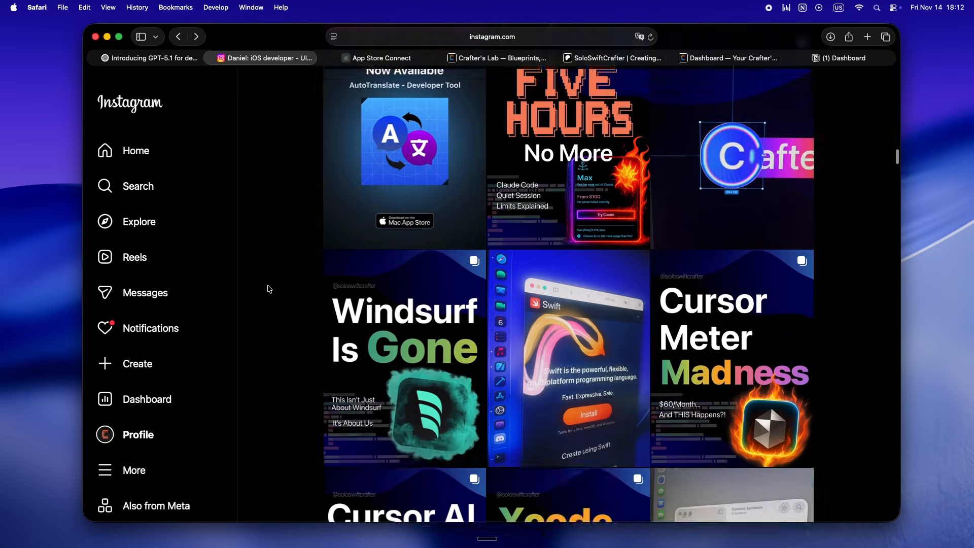
pyautogui.scroll(-3)
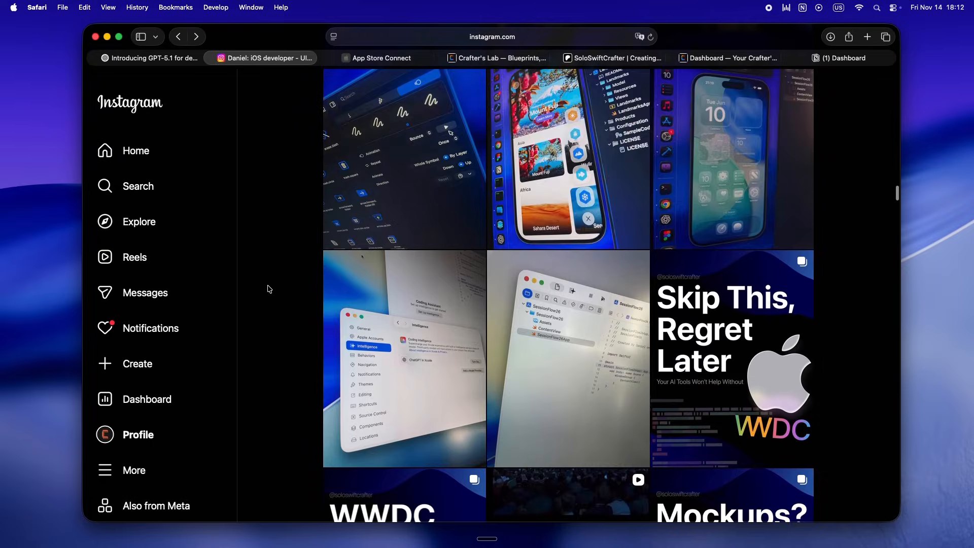
pyautogui.scroll(-3)
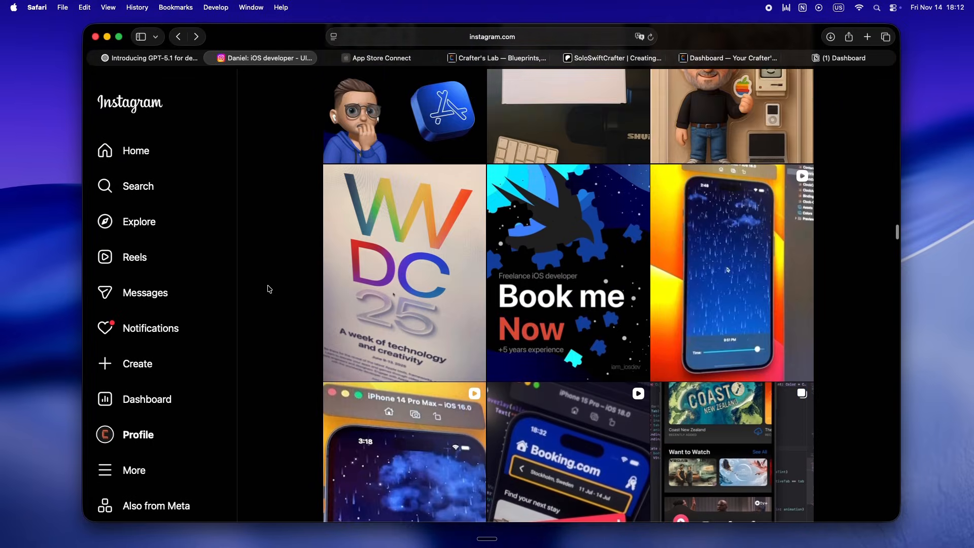
pyautogui.scroll(-3)
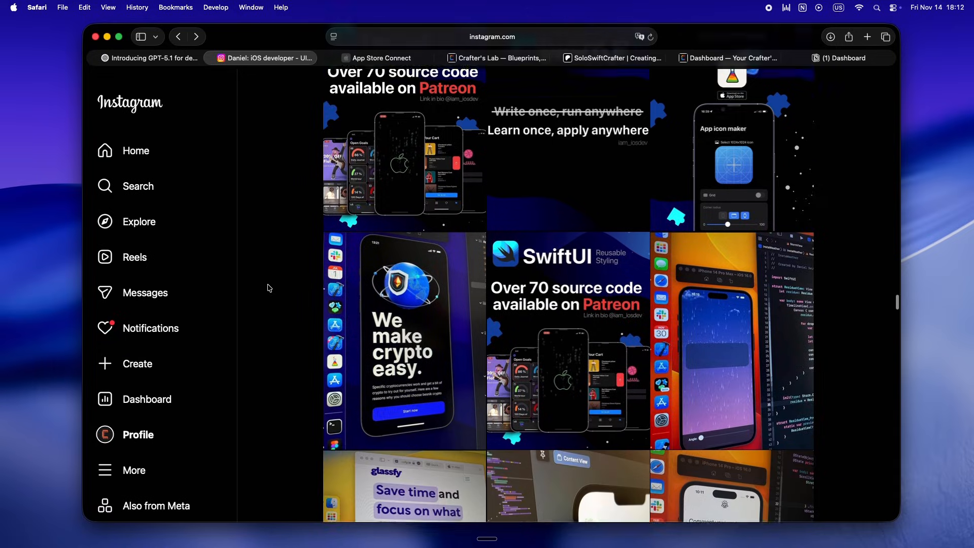
pyautogui.scroll(-3)
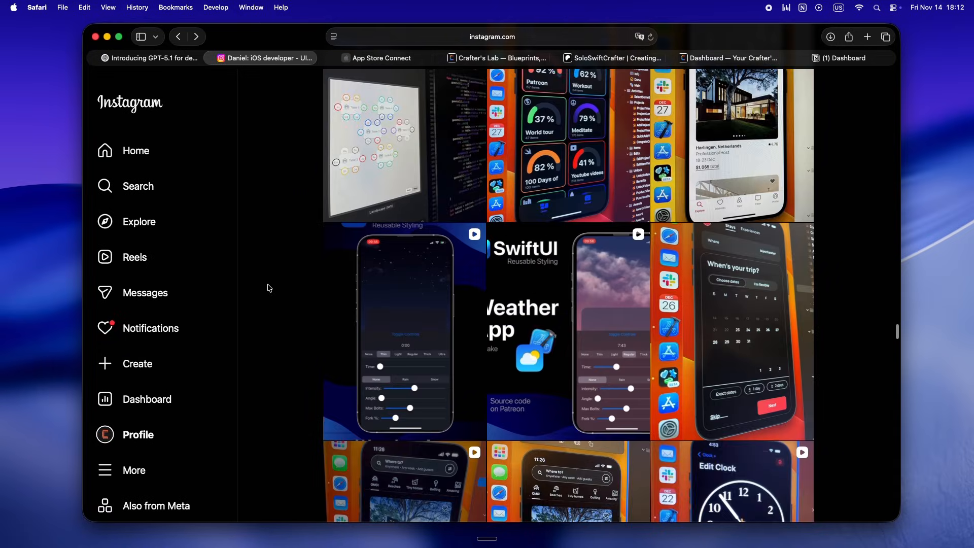
pyautogui.scroll(-3)
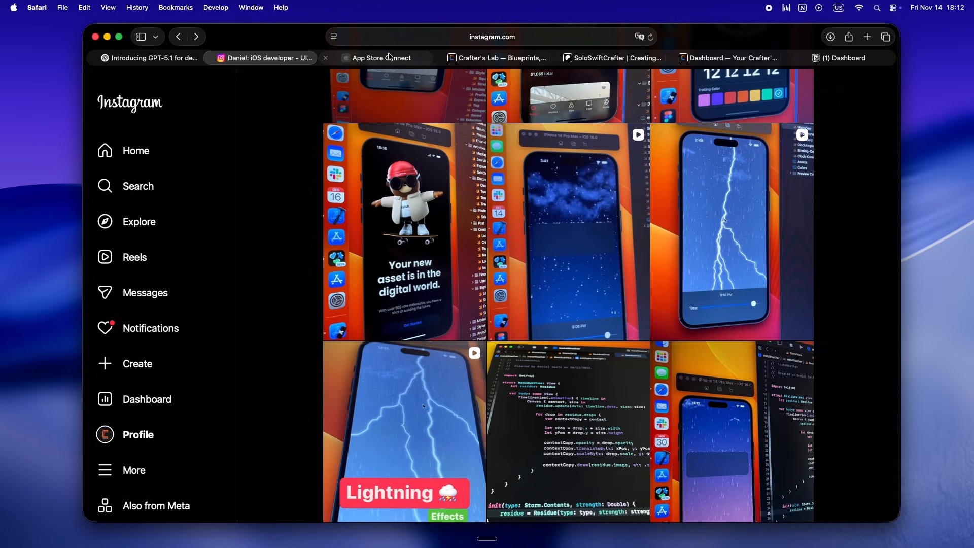
# - Tour the Crafter's Lab homepage sections, then view the dashboard's Lab Feed of resource posts
pyautogui.click(377, 58)
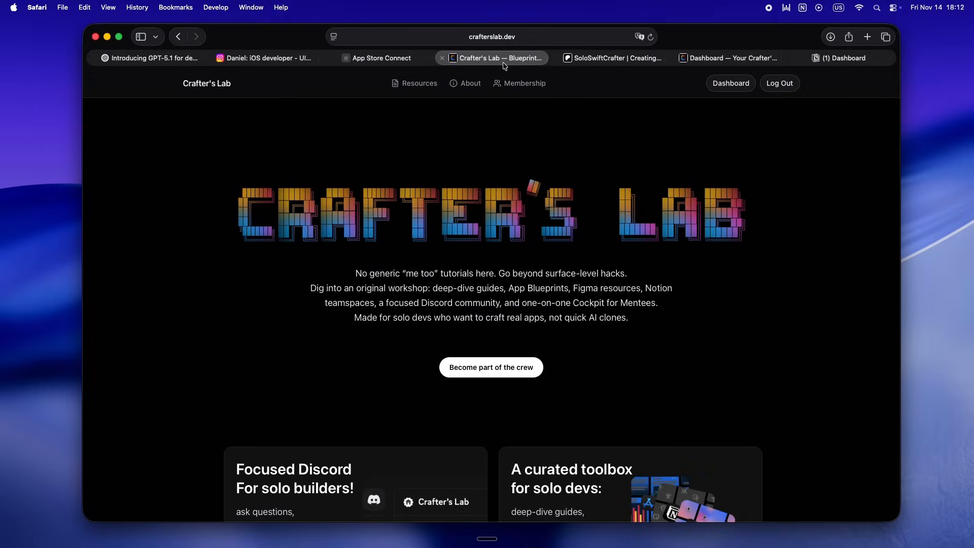
pyautogui.moveTo(656, 420)
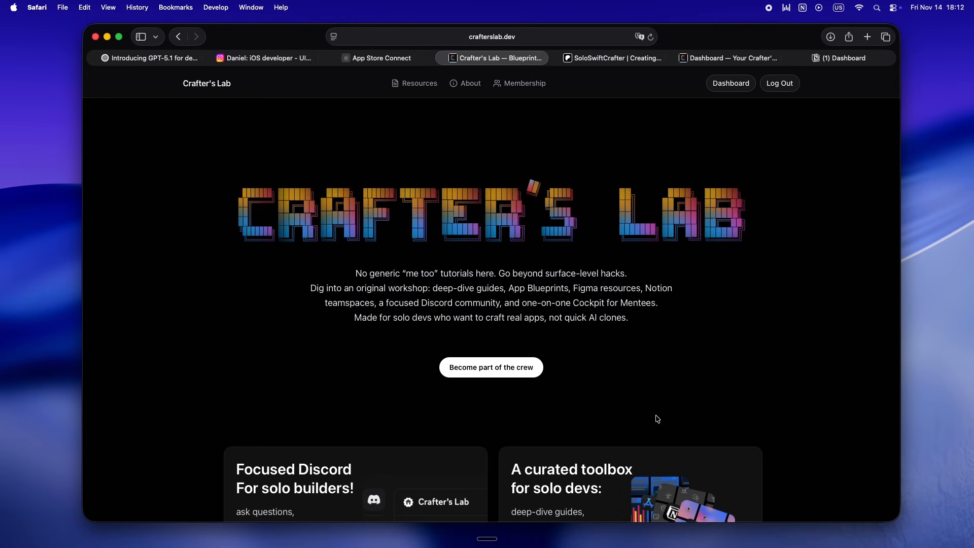
pyautogui.scroll(-3)
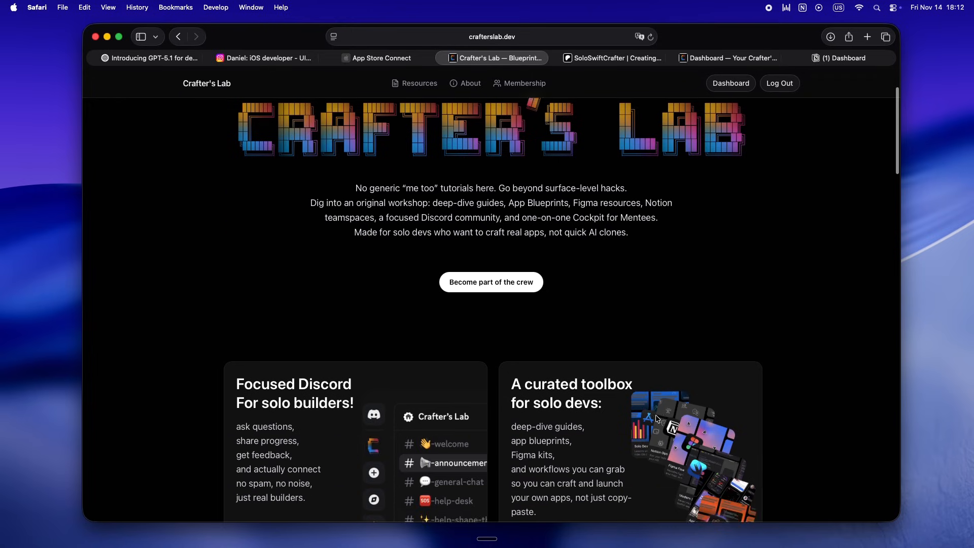
pyautogui.scroll(-3)
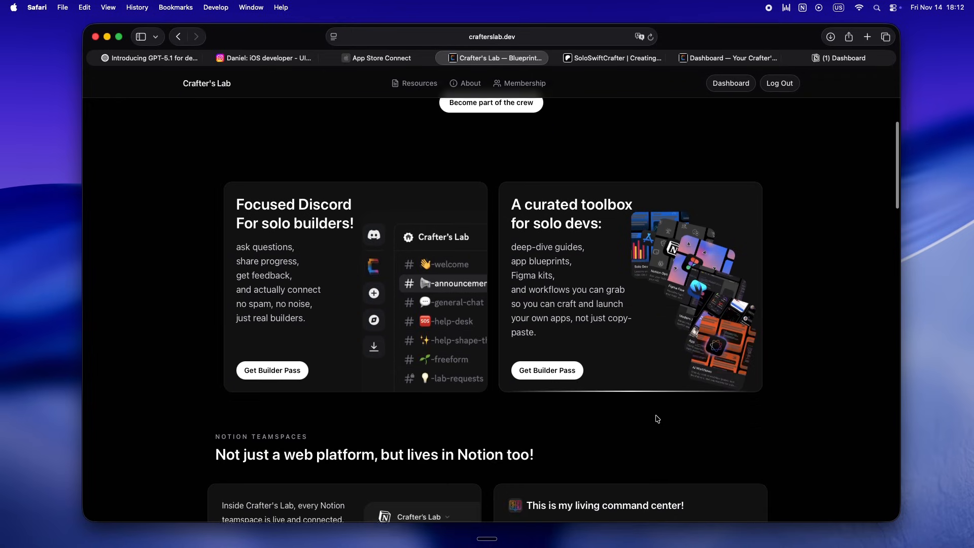
pyautogui.scroll(-3)
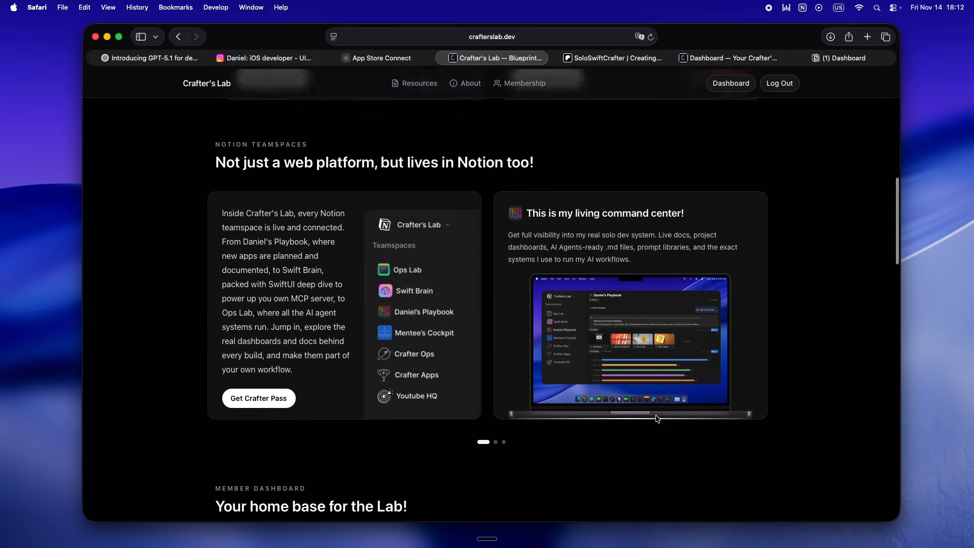
pyautogui.scroll(-3)
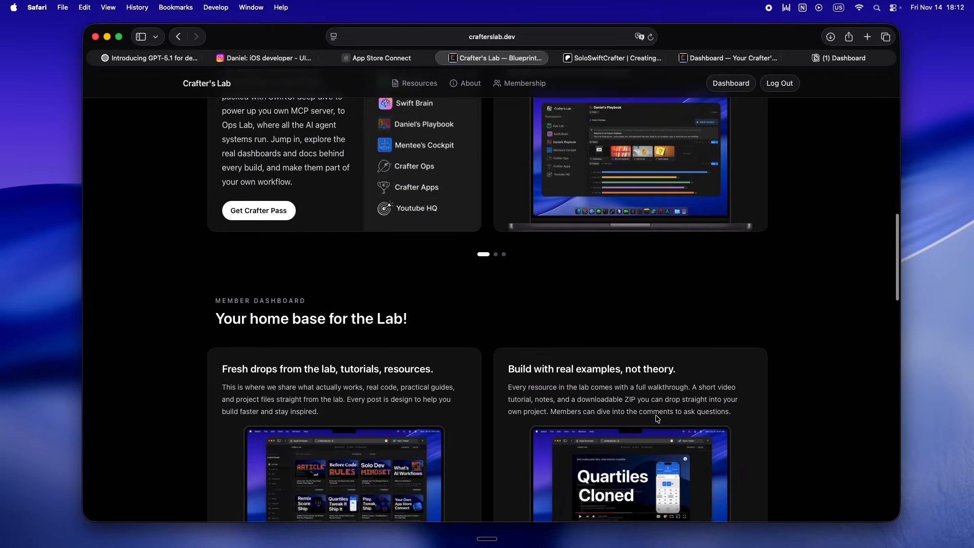
pyautogui.scroll(-3)
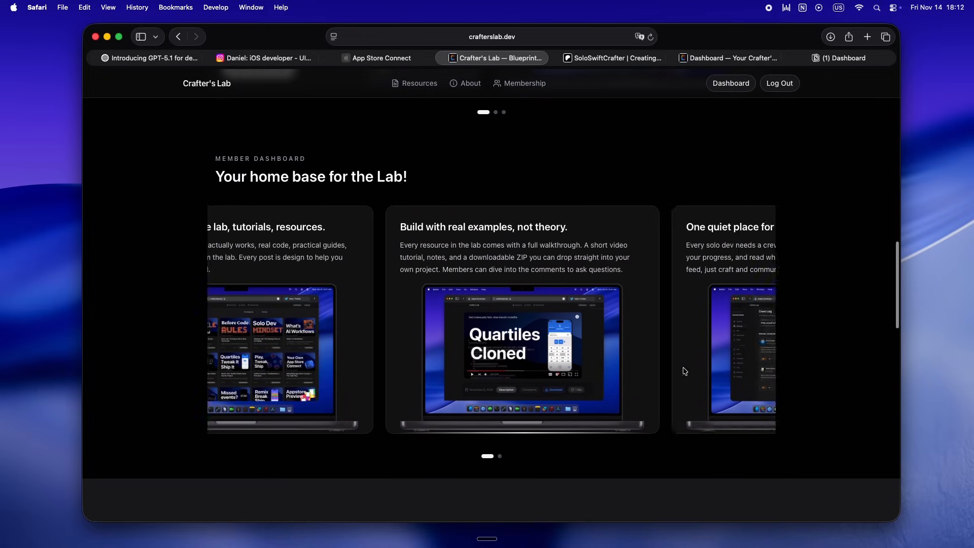
pyautogui.scroll(-3)
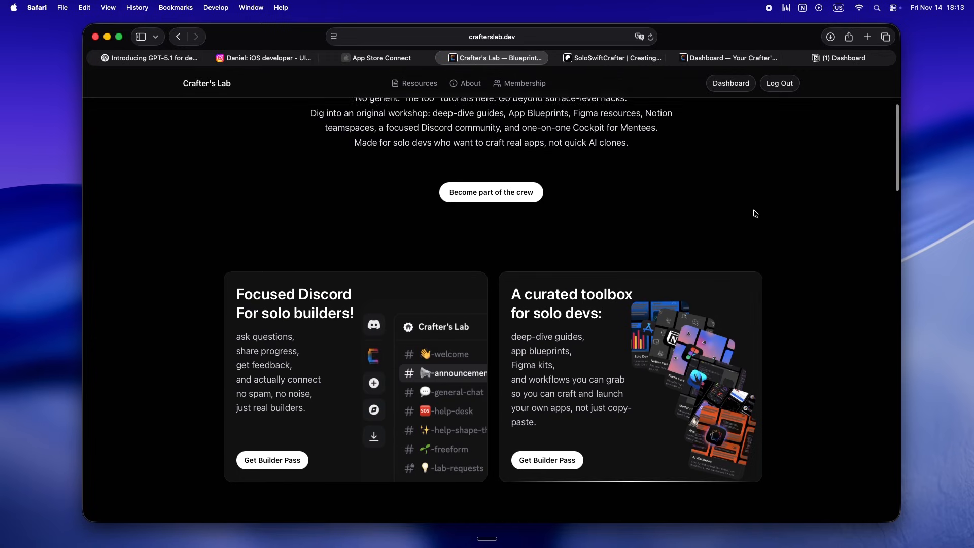
pyautogui.scroll(3)
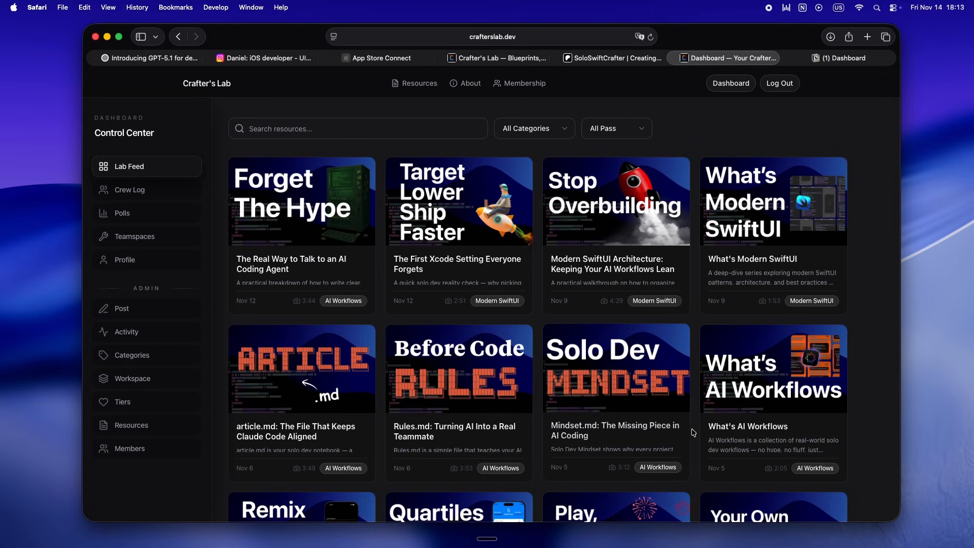
pyautogui.scroll(-3)
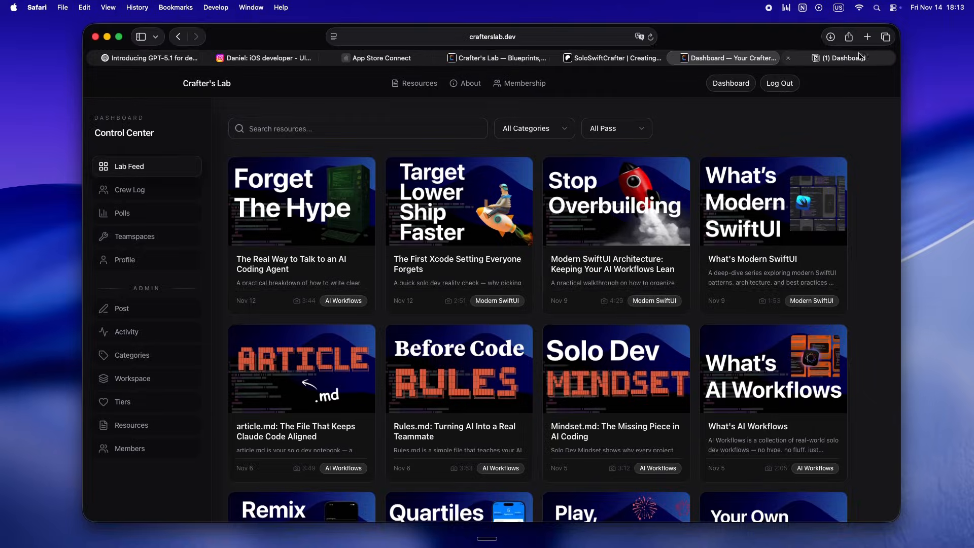
# - Browse Daniel's Playbook page through its project gallery, progress chart and Apple Platforms Projects list
pyautogui.click(836, 57)
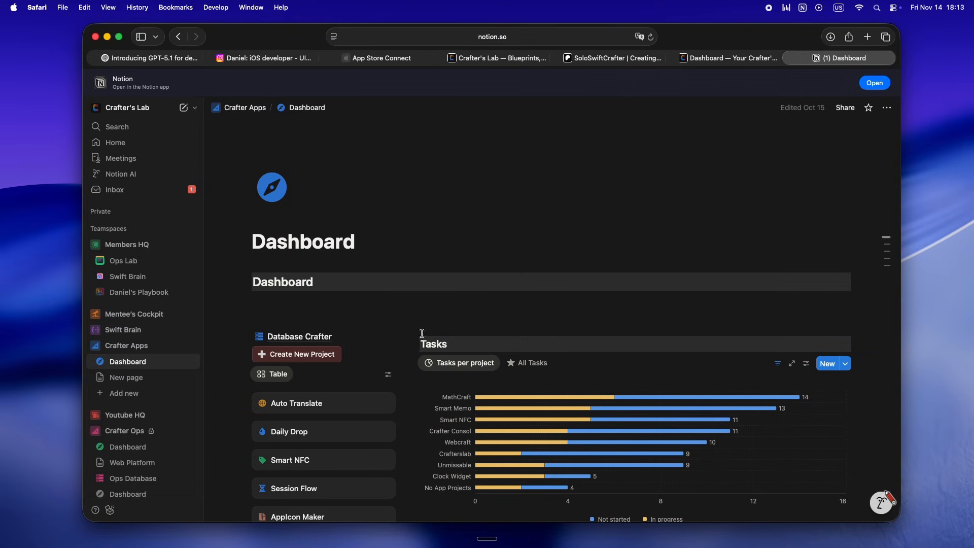
pyautogui.click(139, 292)
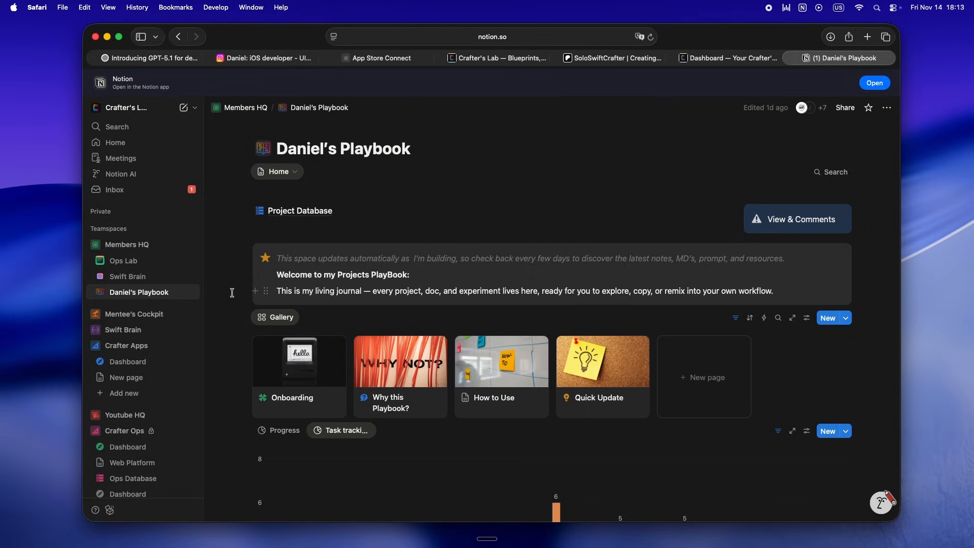
pyautogui.scroll(-3)
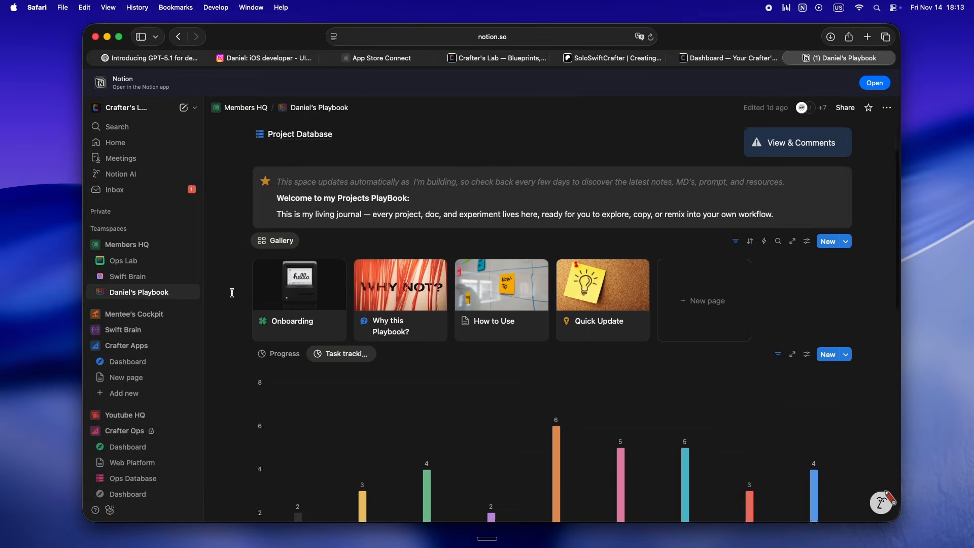
pyautogui.scroll(-3)
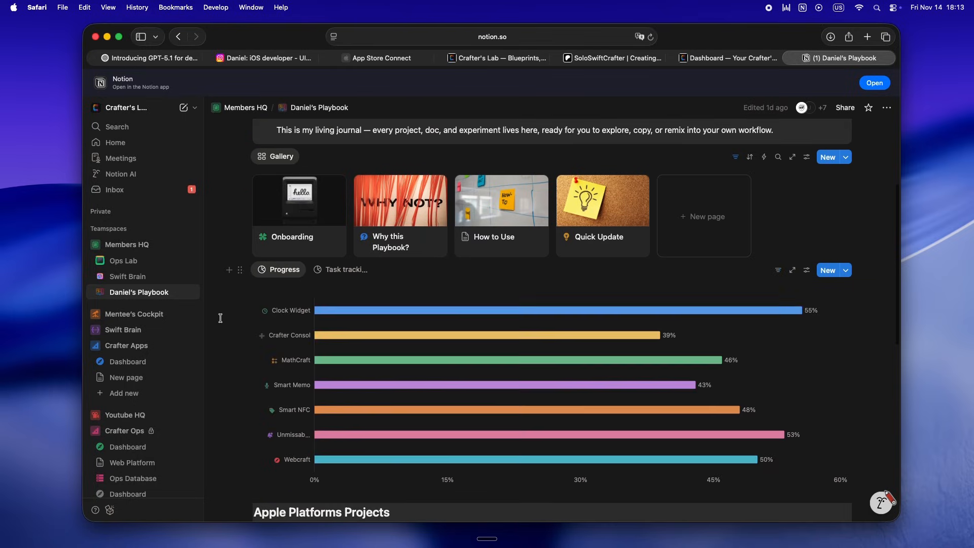
pyautogui.scroll(-3)
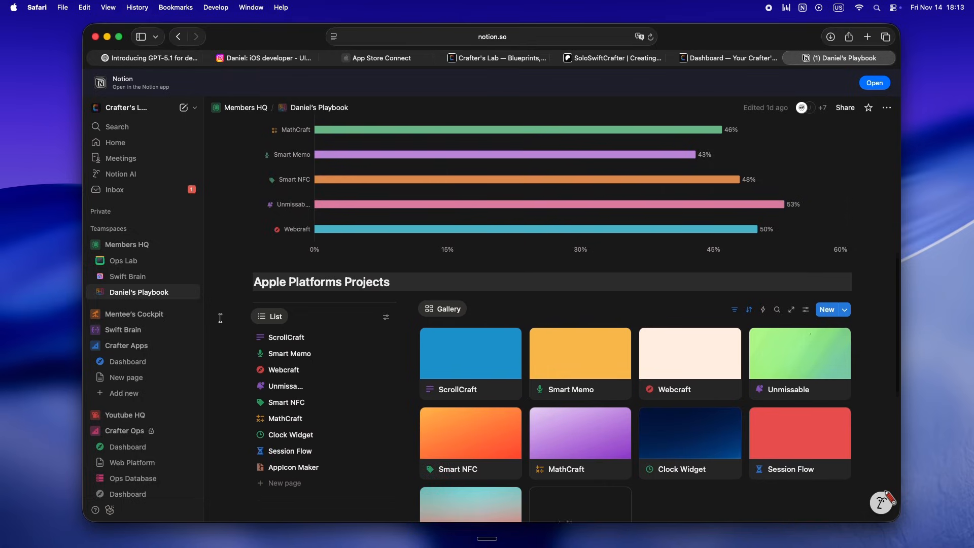
pyautogui.scroll(-3)
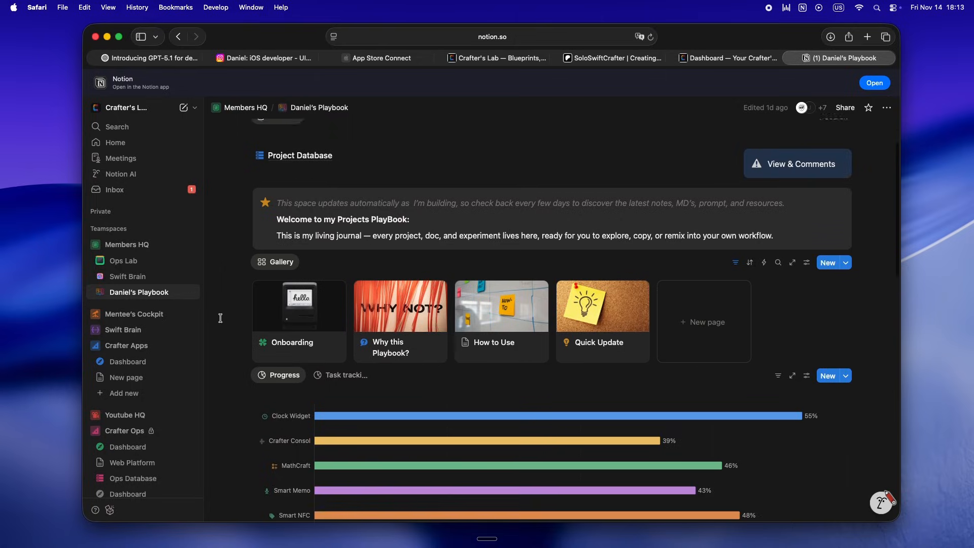
# - View the Swift Brain MCP database of SwiftUI articles tagged by OS, Swift version, pattern and category
pyautogui.click(128, 276)
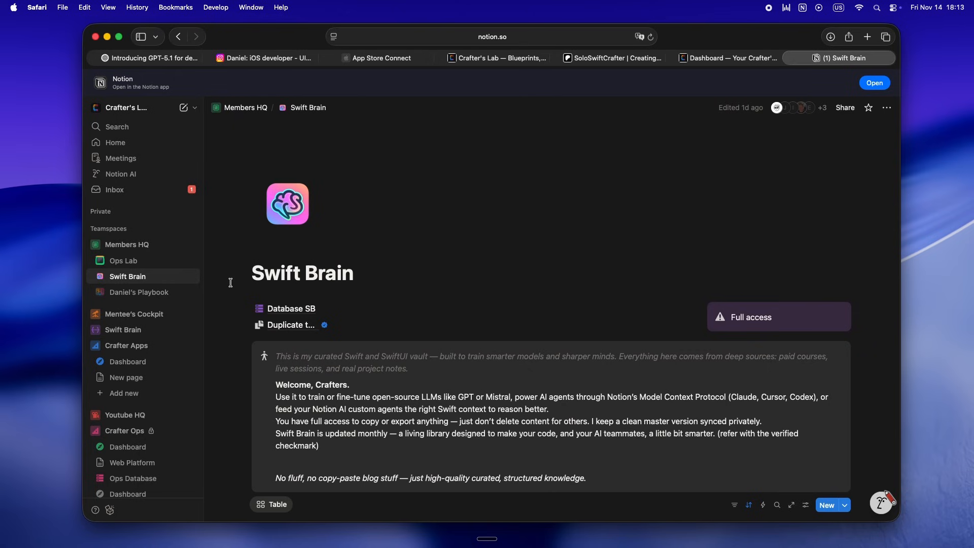
pyautogui.scroll(-3)
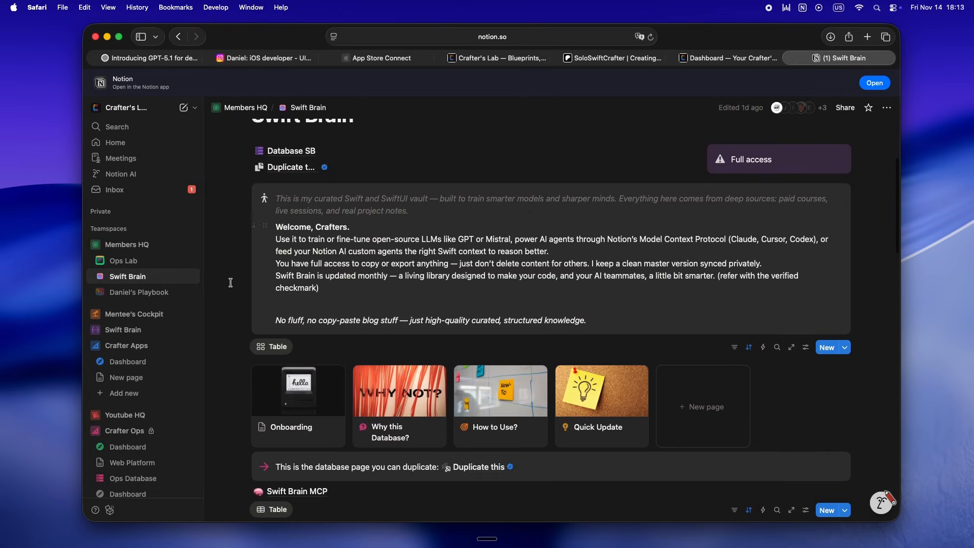
pyautogui.scroll(-3)
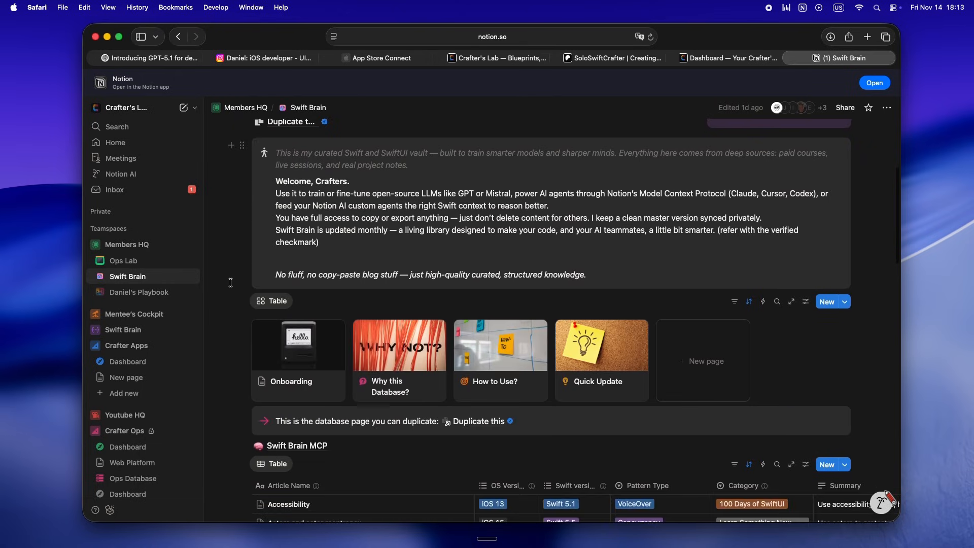
pyautogui.scroll(-3)
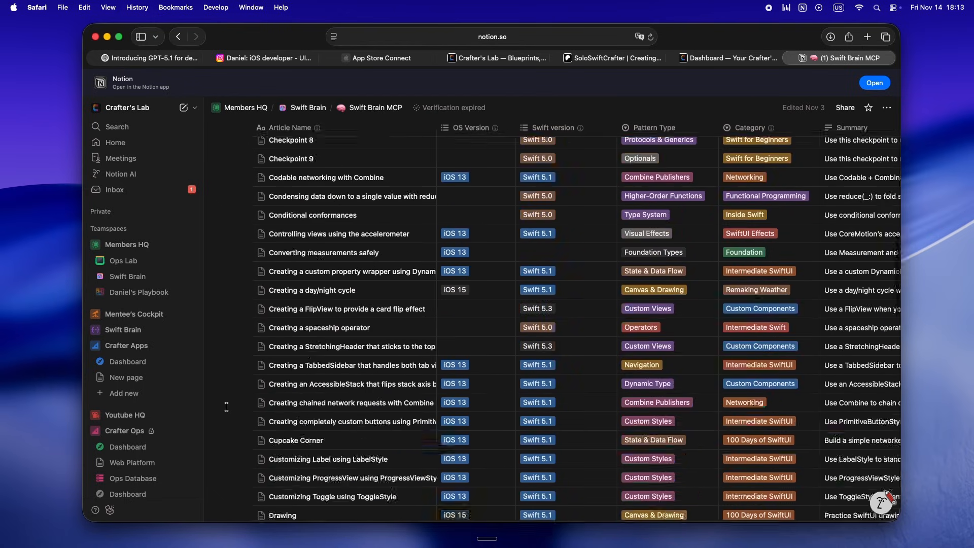
pyautogui.click(123, 261)
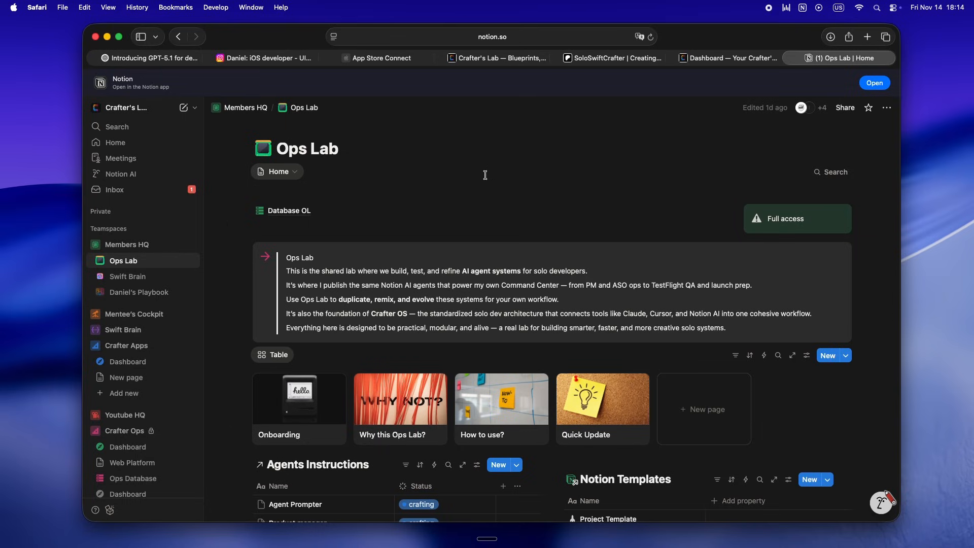
pyautogui.moveTo(494, 69)
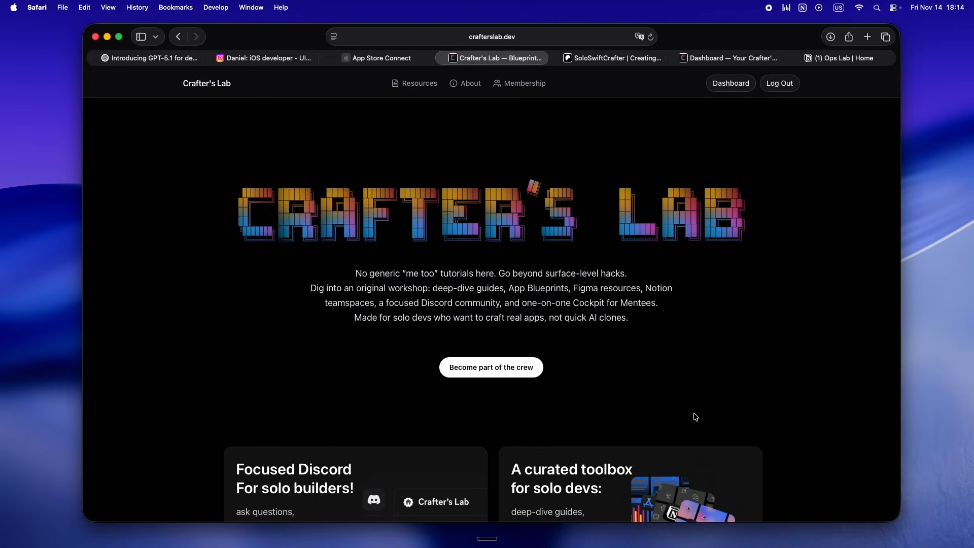
pyautogui.moveTo(657, 103)
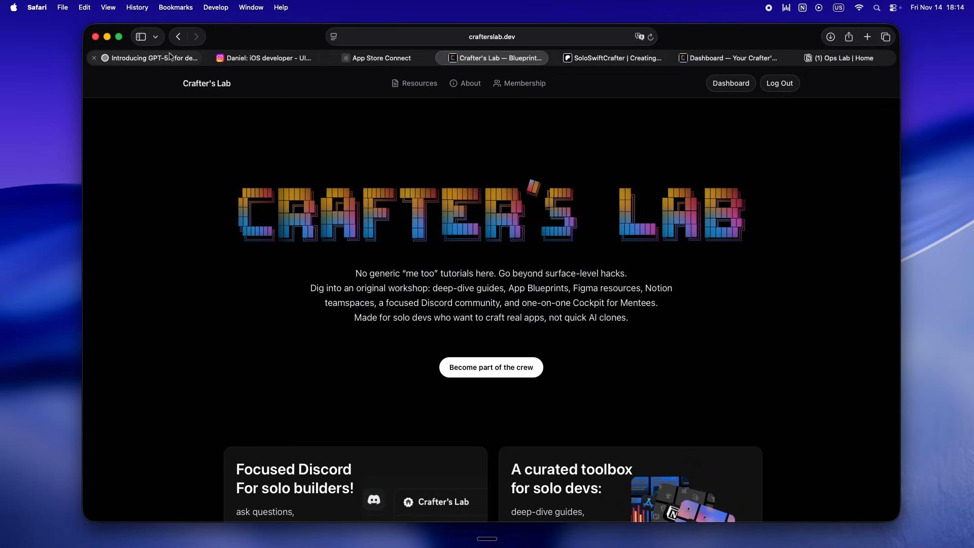
# - Read the GPT-5.1 developer article's intro and Efficient reasoning section with its adaptive reasoning chart
pyautogui.click(149, 58)
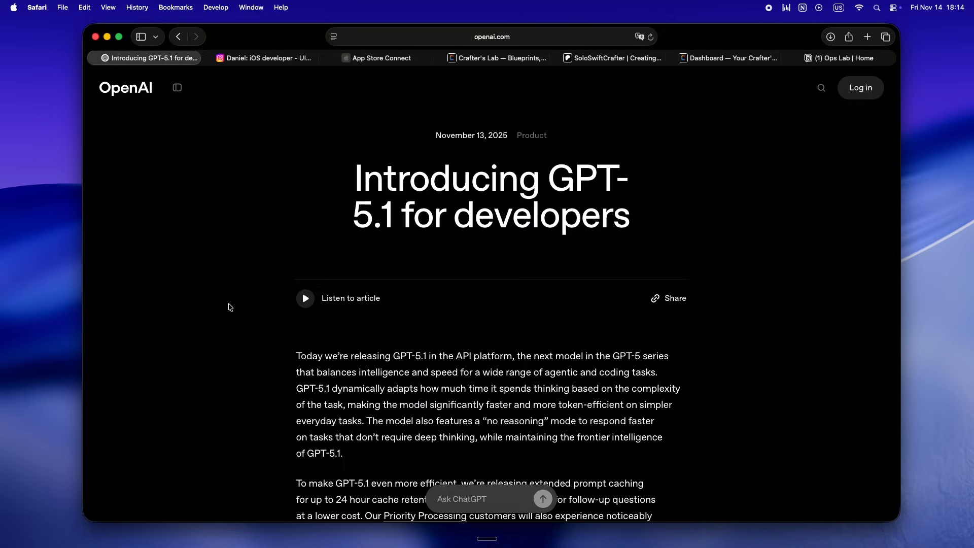
pyautogui.scroll(-3)
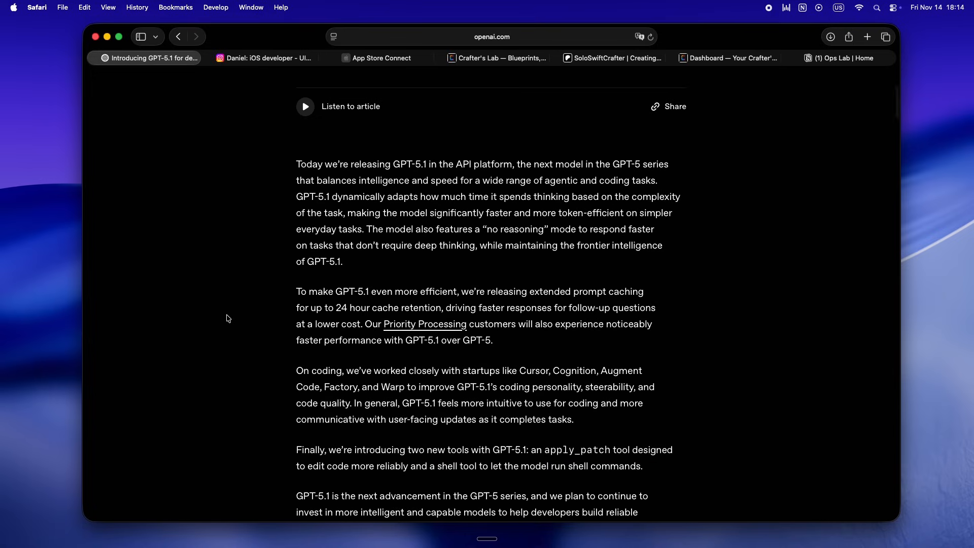
pyautogui.scroll(-3)
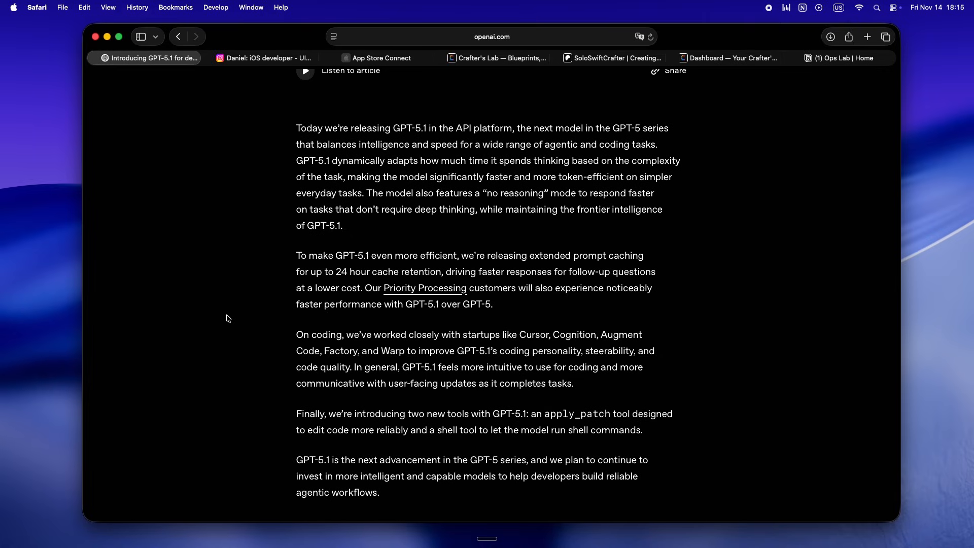
pyautogui.scroll(-3)
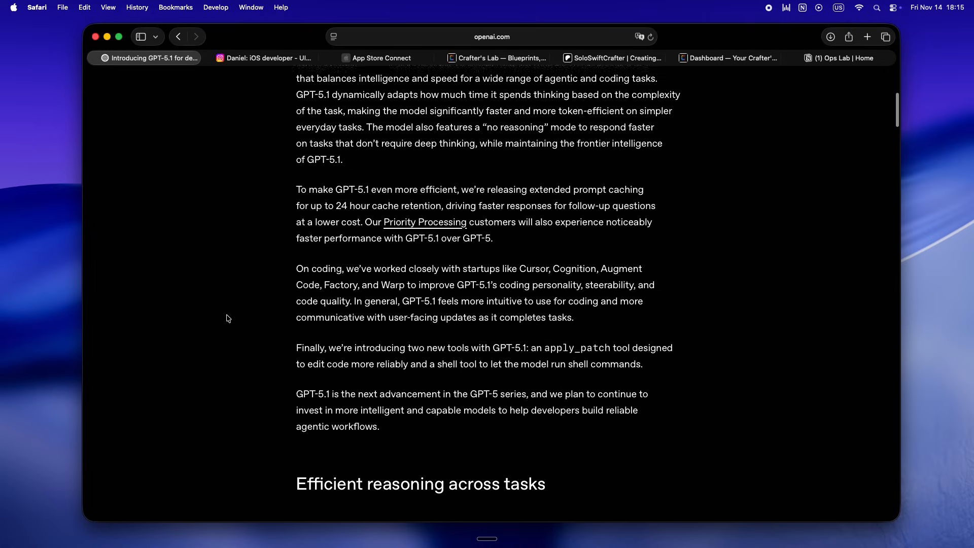
pyautogui.scroll(-3)
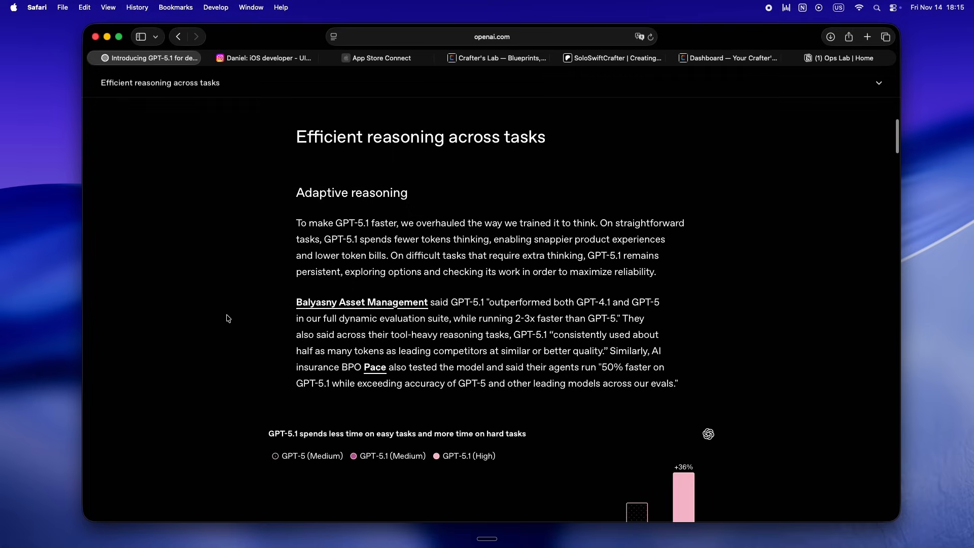
pyautogui.scroll(-3)
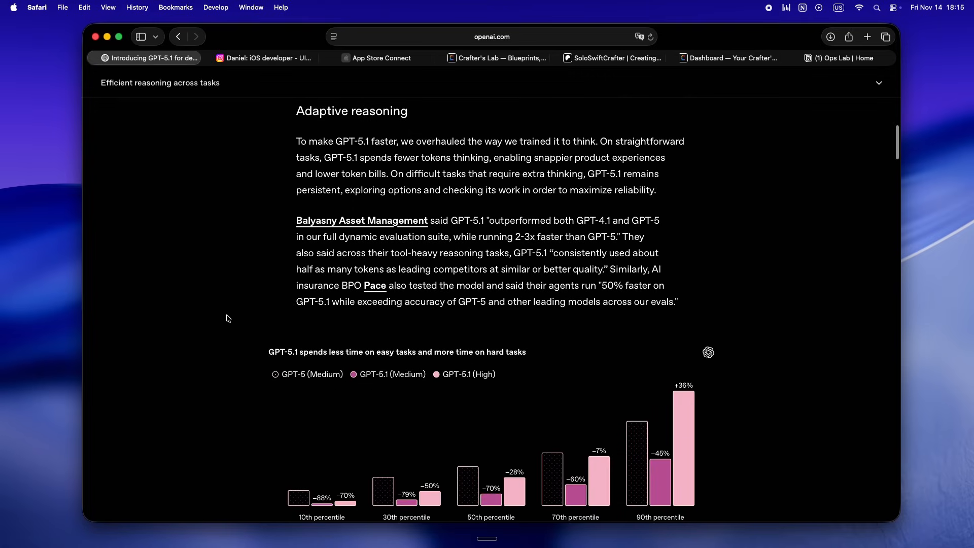
# - Continue through the npm command example comparison down to the 'no reasoning' mode mention
pyautogui.scroll(-3)
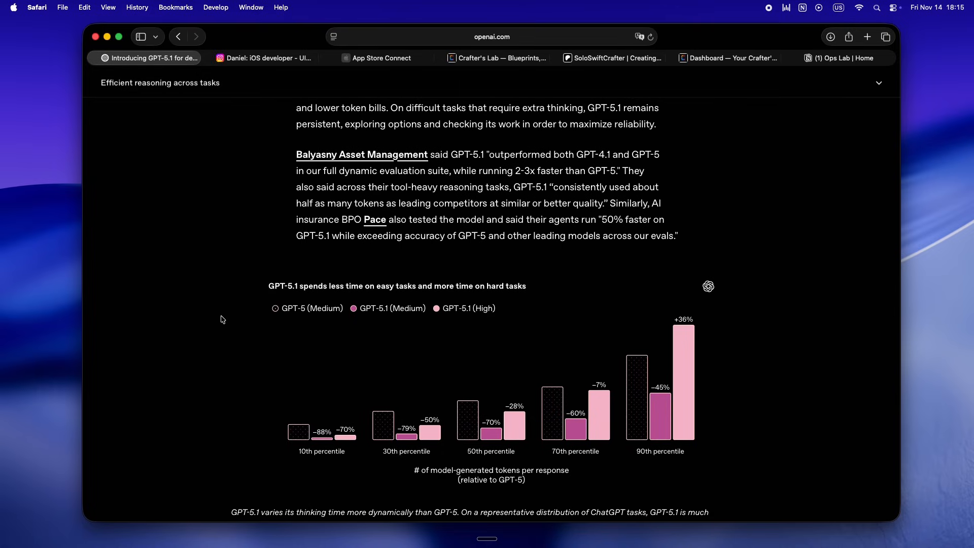
pyautogui.scroll(-3)
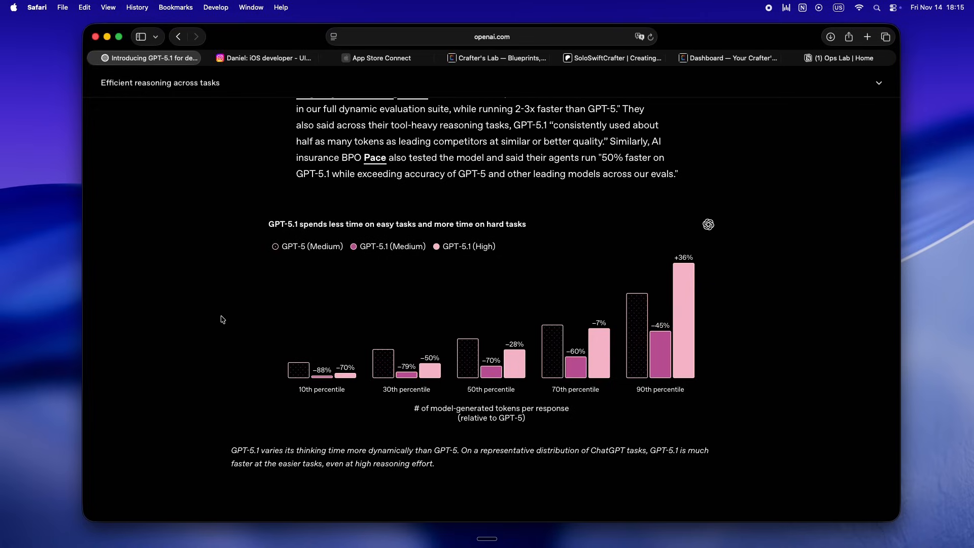
pyautogui.scroll(-3)
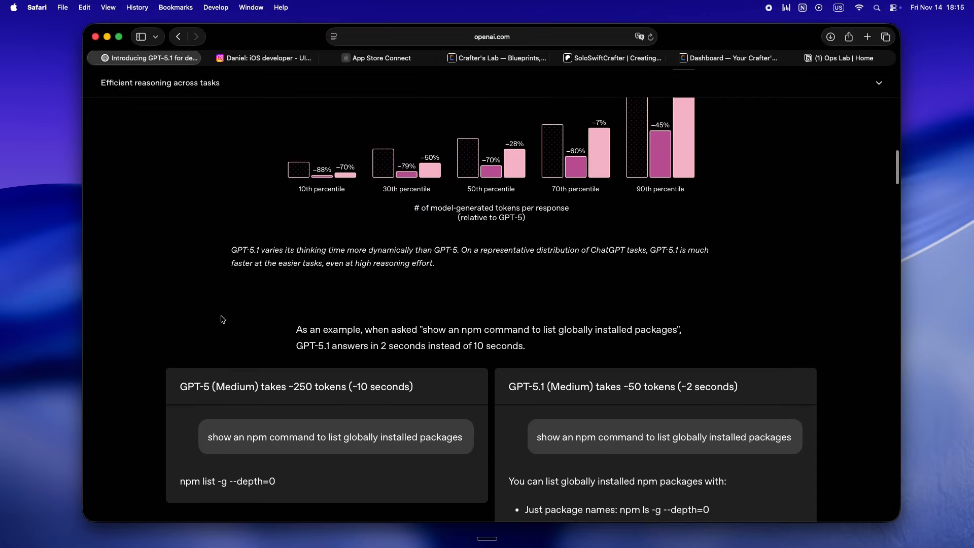
pyautogui.scroll(-3)
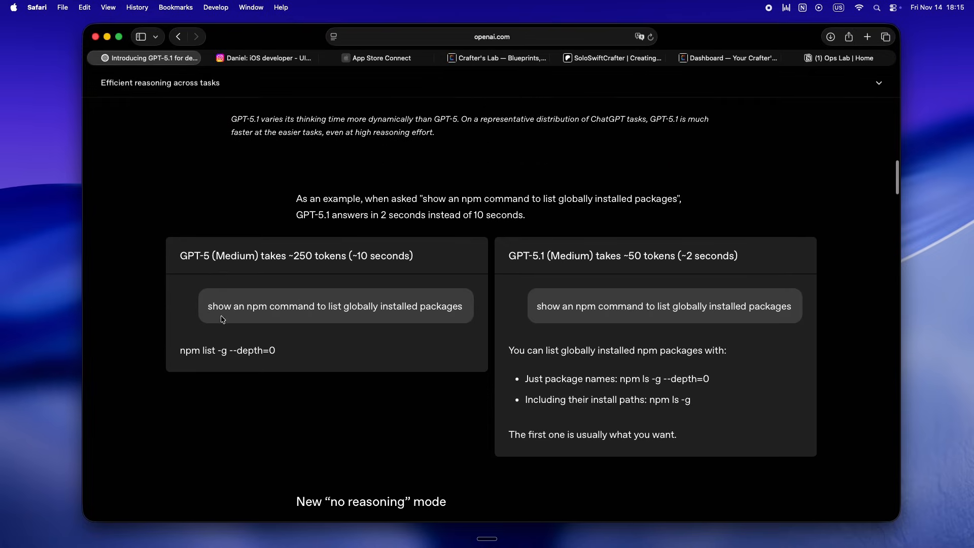
pyautogui.scroll(-3)
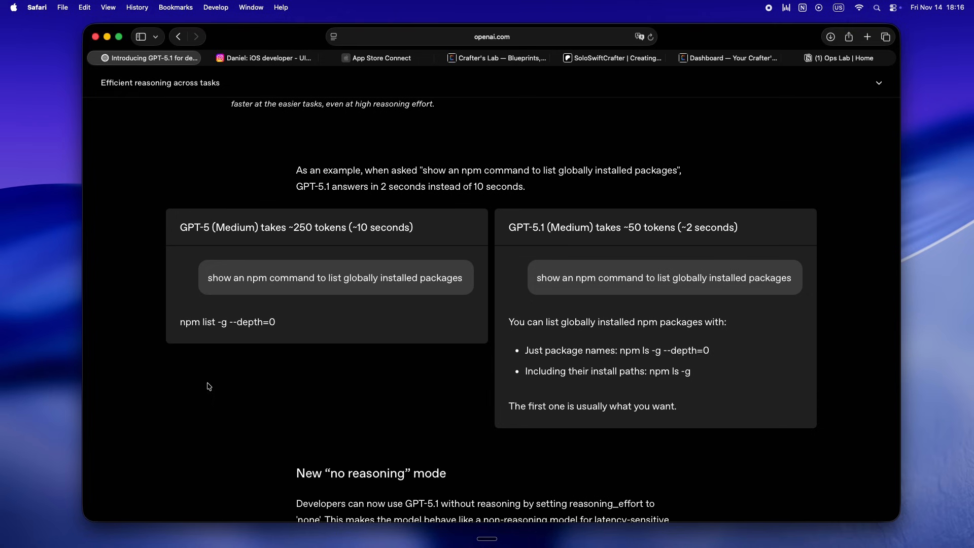
# - Read the no reasoning mode and extended prompt caching sections into Coding's SWE-bench Verified chart
pyautogui.scroll(-3)
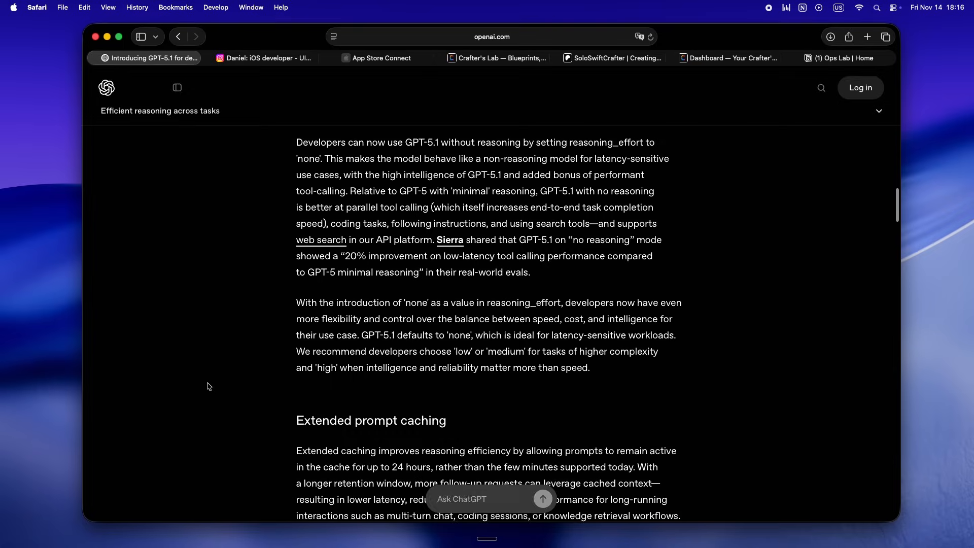
pyautogui.scroll(-3)
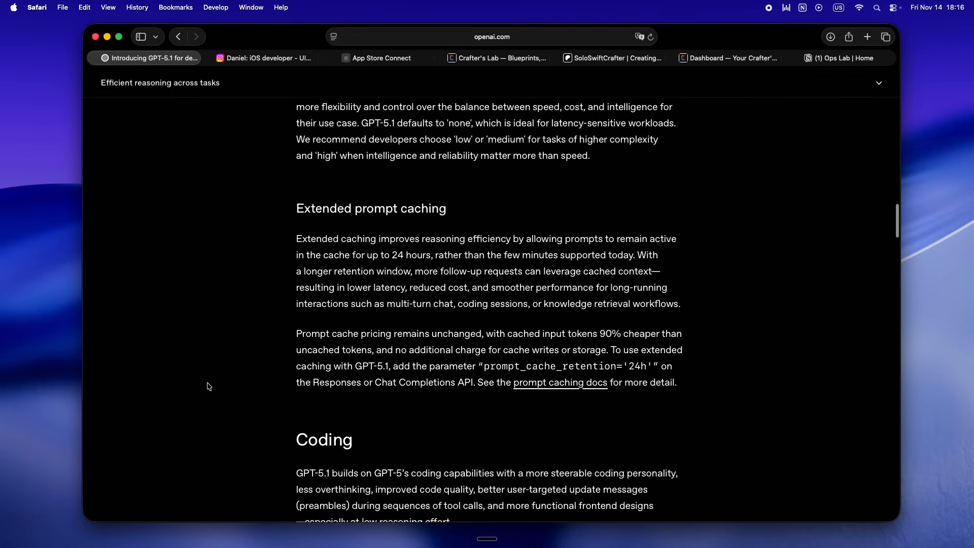
pyautogui.scroll(-3)
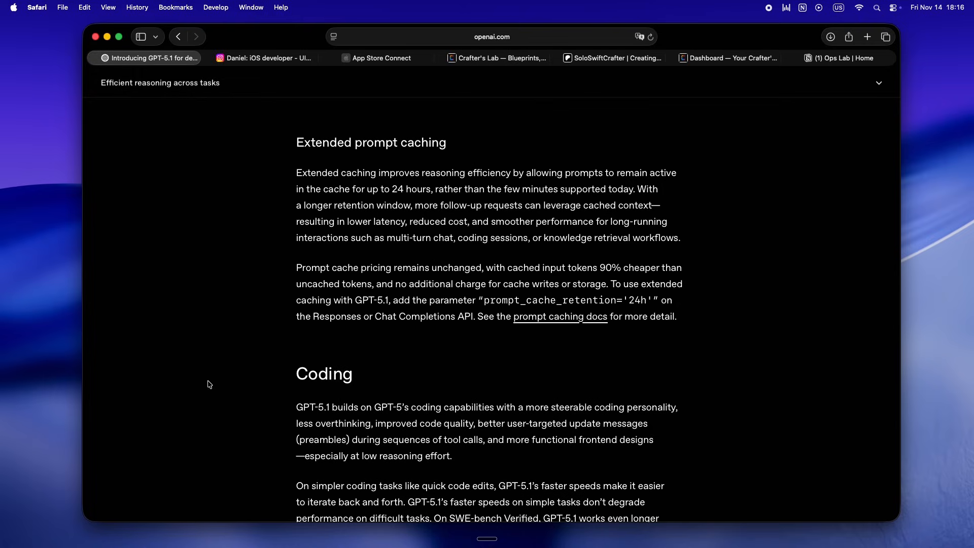
pyautogui.scroll(-3)
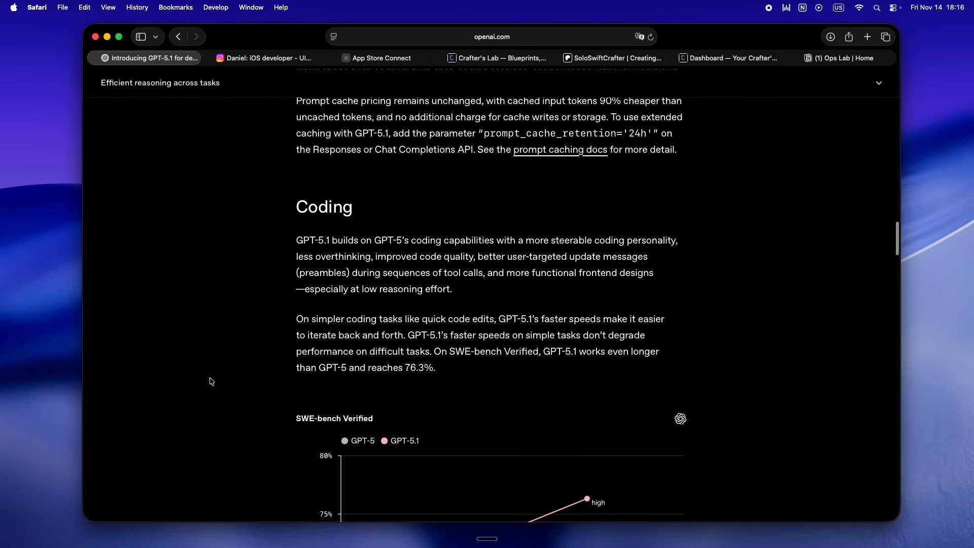
pyautogui.scroll(-3)
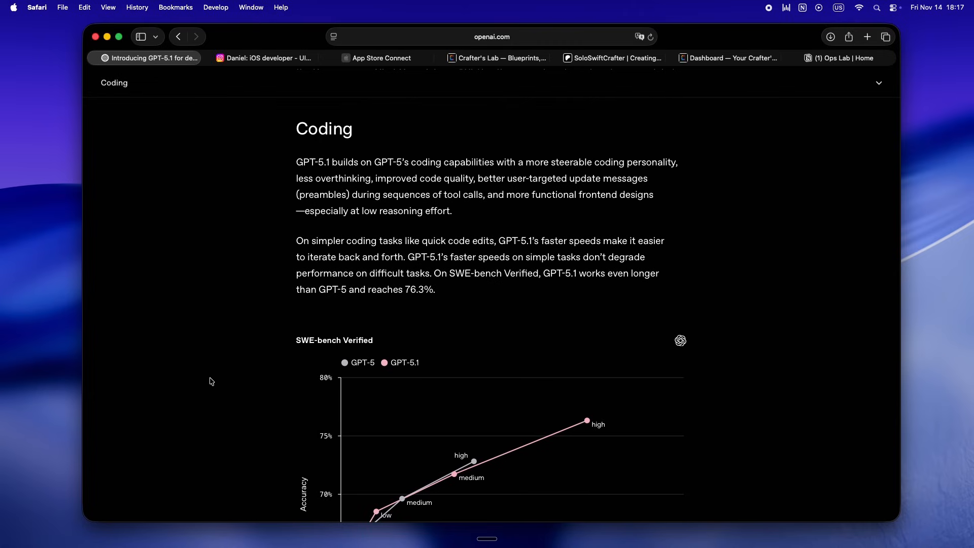
# - Inspect the SWE-bench chart's GPT-5.1 high data point and reach the coding companies' early feedback
pyautogui.scroll(-3)
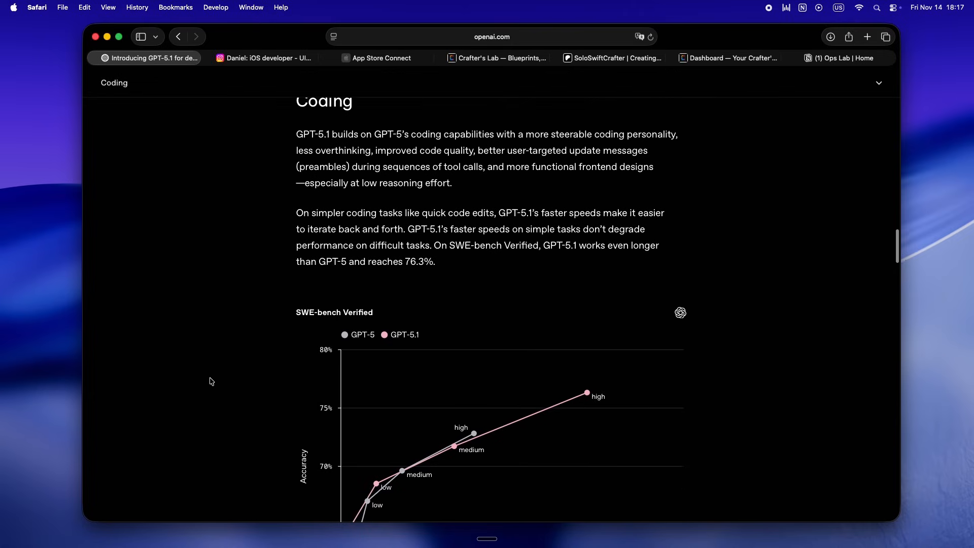
pyautogui.scroll(-3)
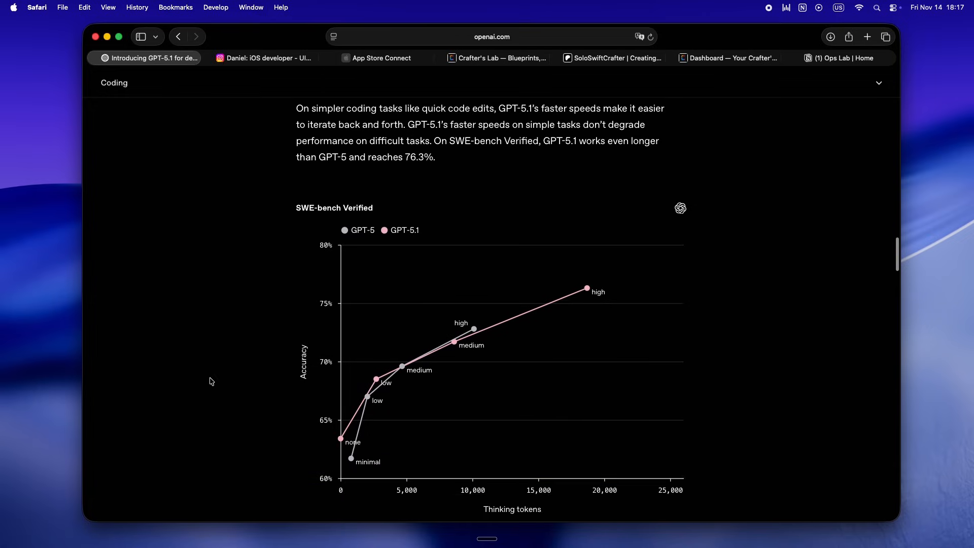
pyautogui.scroll(-3)
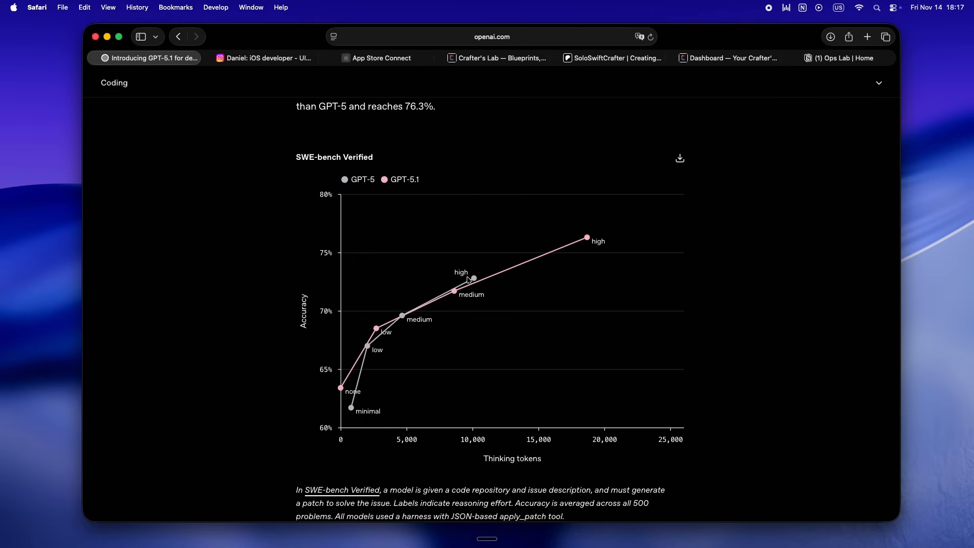
pyautogui.moveTo(473, 278)
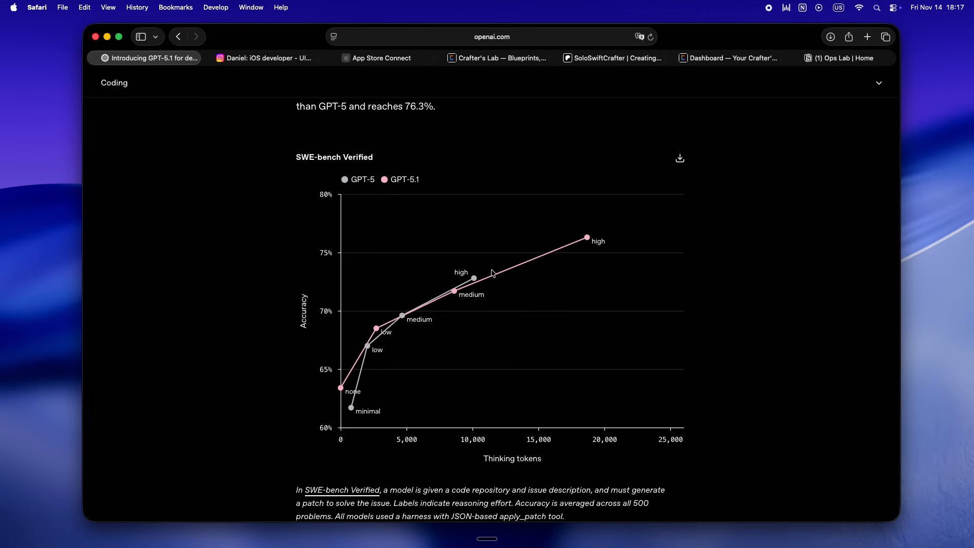
pyautogui.moveTo(585, 237)
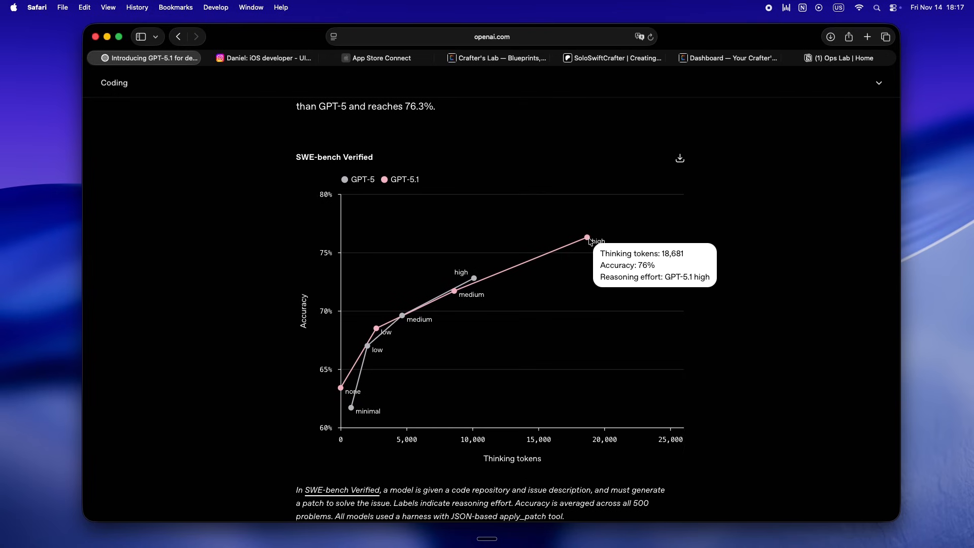
pyautogui.scroll(-3)
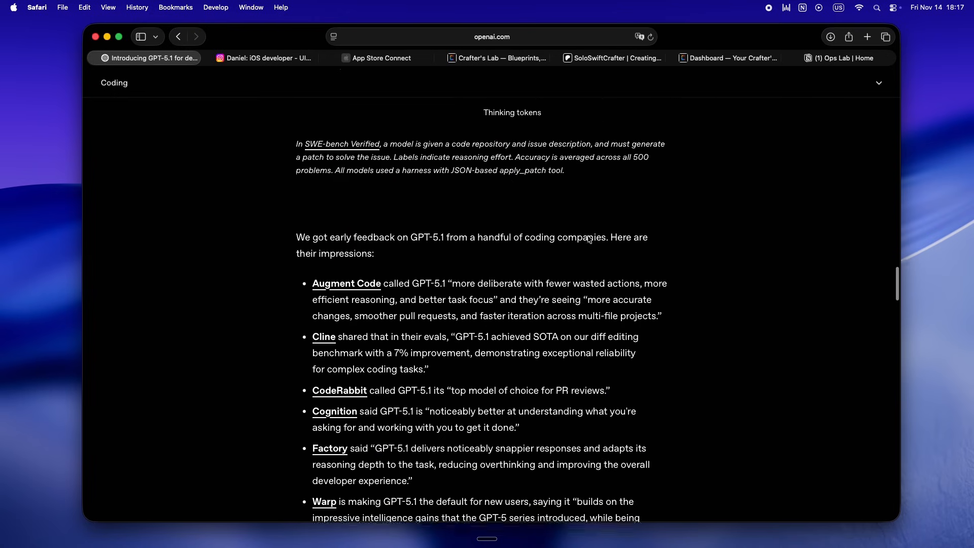
# - Read past the feedback bullets and JetBrains quote into the New tools apply_patch section
pyautogui.scroll(-3)
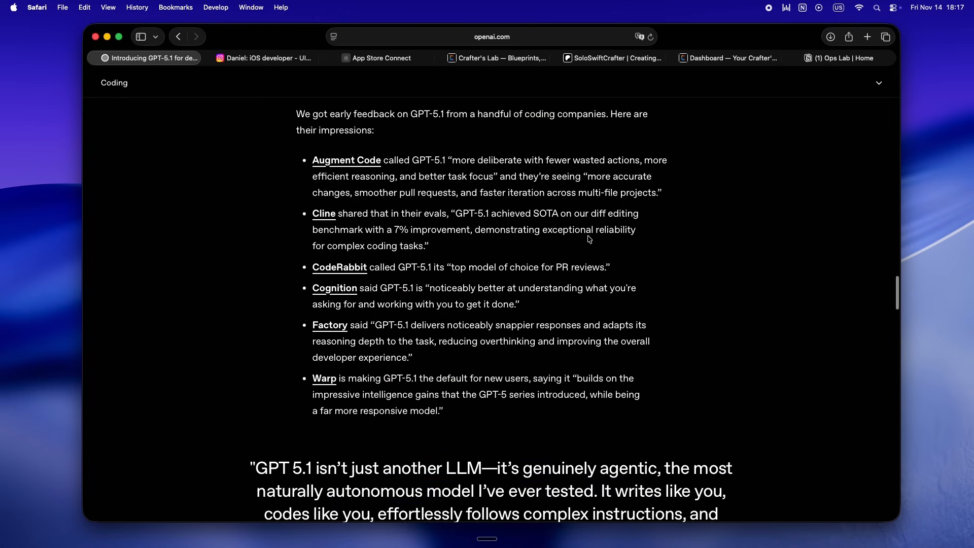
pyautogui.scroll(-3)
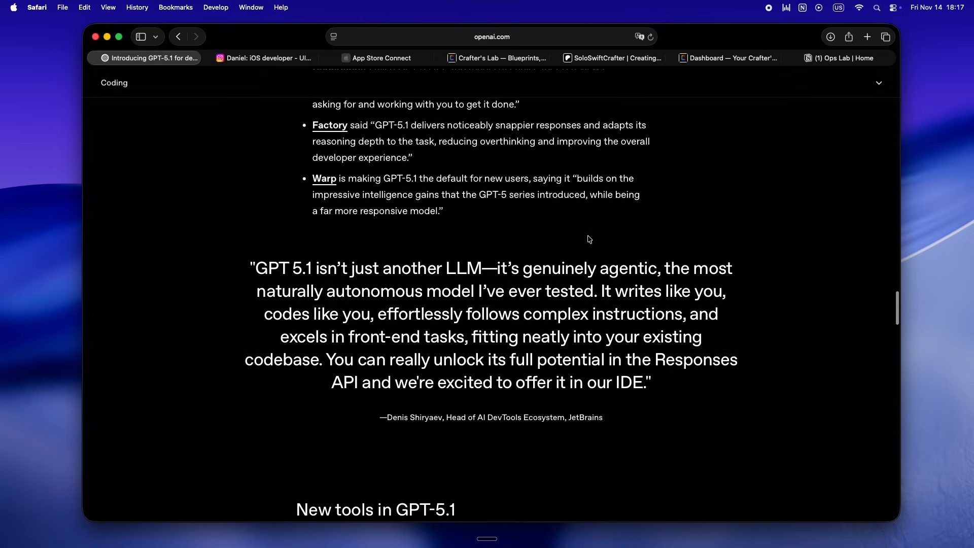
pyautogui.scroll(-3)
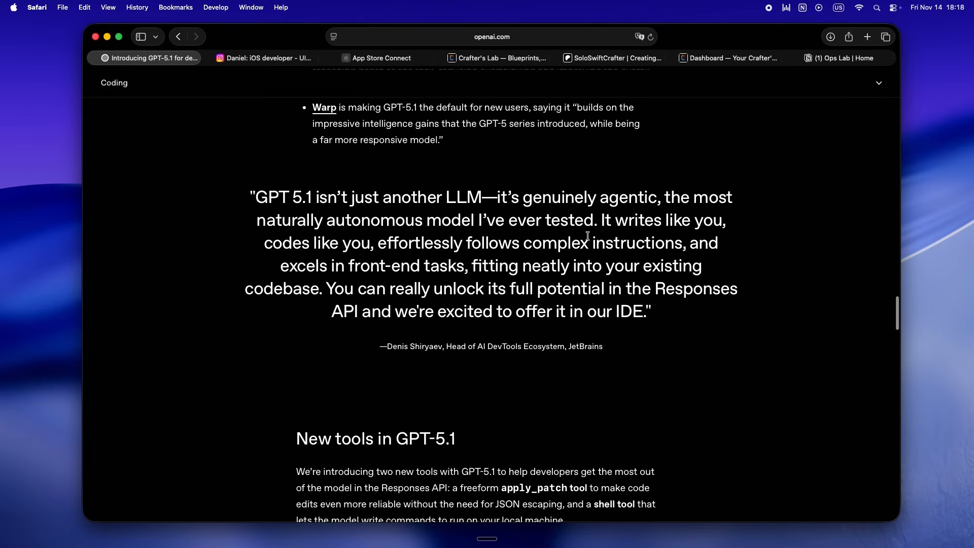
pyautogui.scroll(-3)
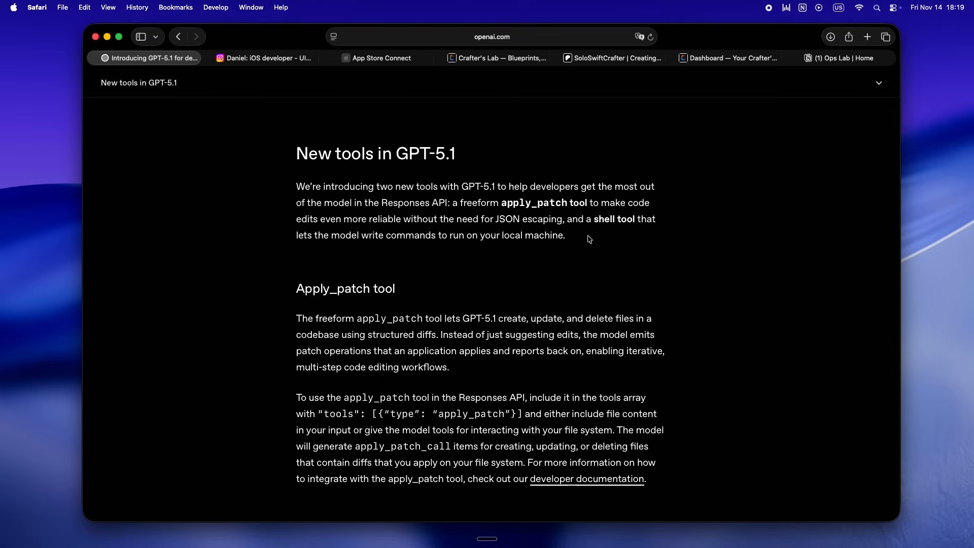
# - Return toward the article title and switch to the Crafter's Lab homepage tab
pyautogui.scroll(-3)
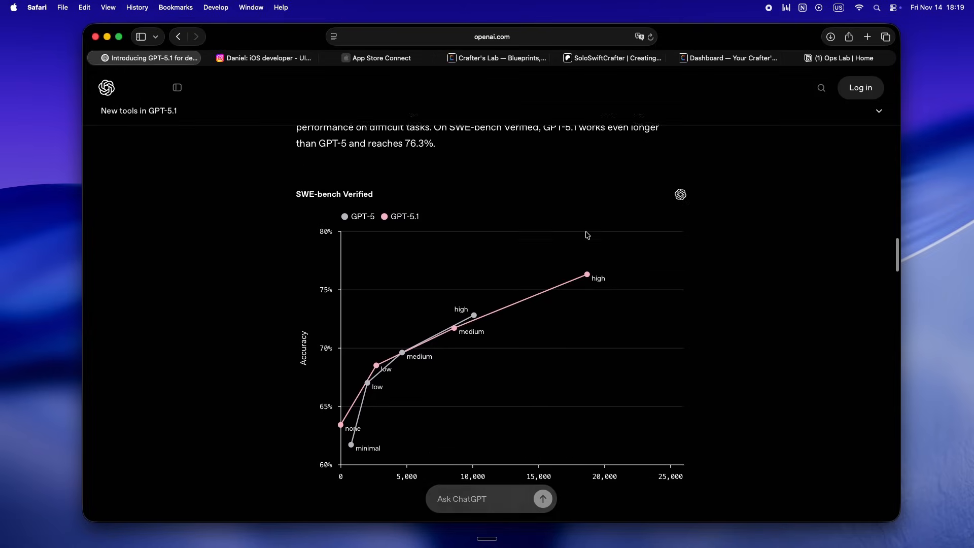
pyautogui.scroll(-3)
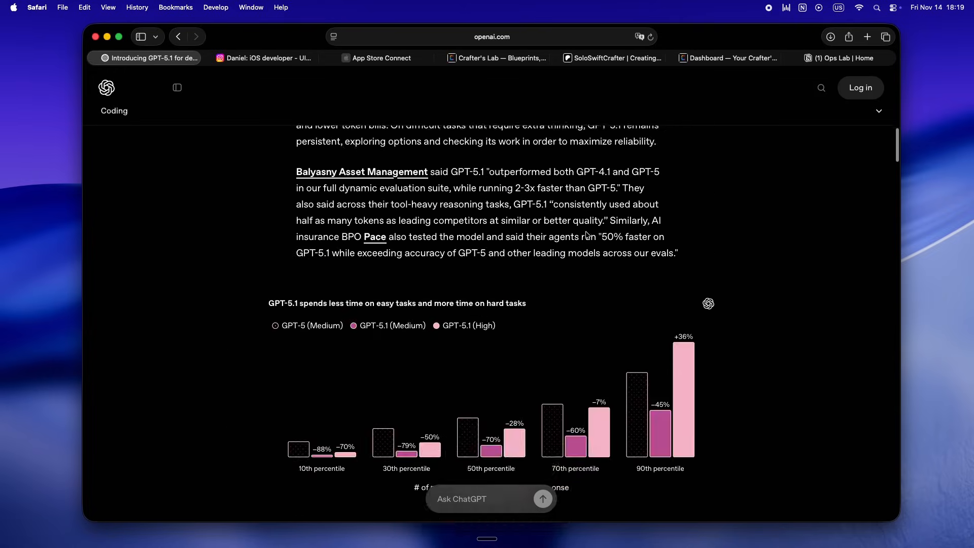
pyautogui.scroll(3)
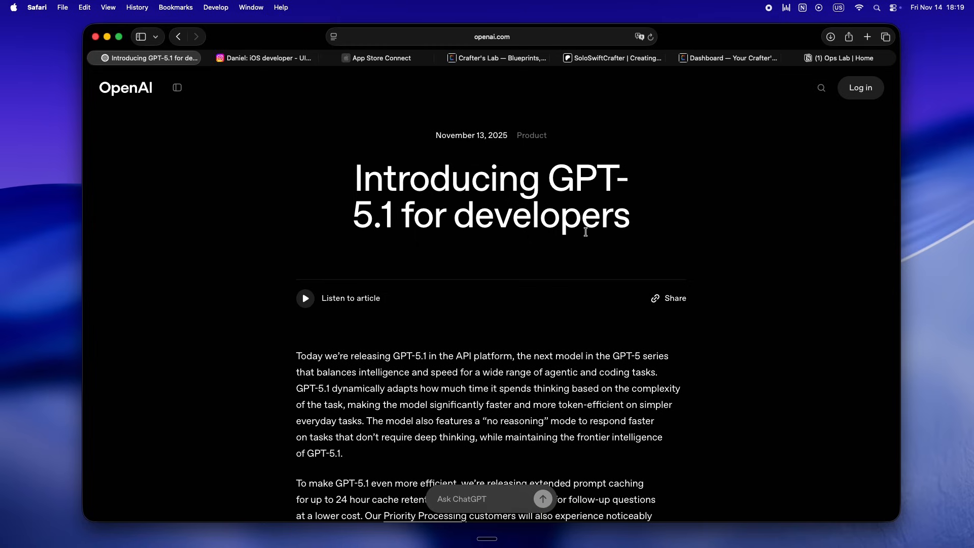
pyautogui.moveTo(520, 77)
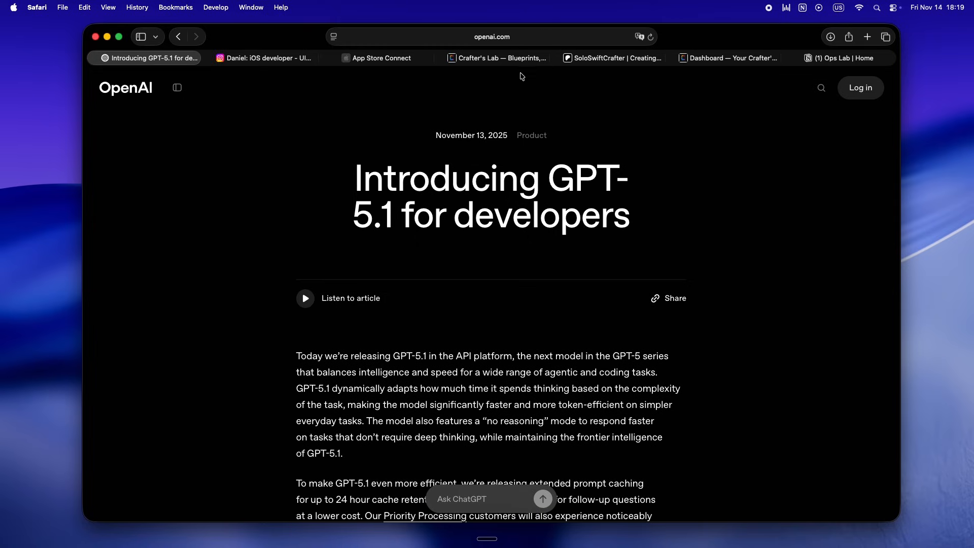
pyautogui.click(494, 58)
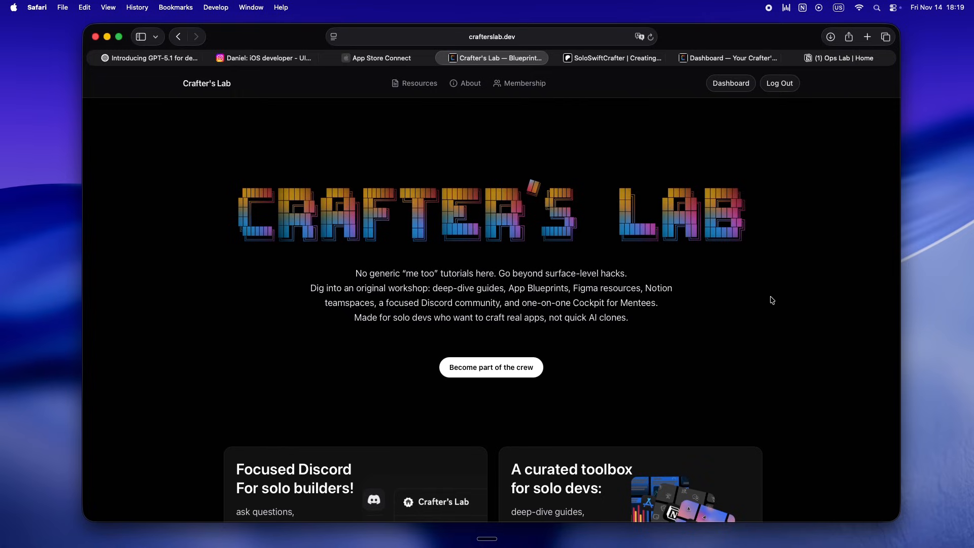
# - Scroll through the homepage's Discord, Notion teamspaces and member dashboard sections, then back up
pyautogui.scroll(-3)
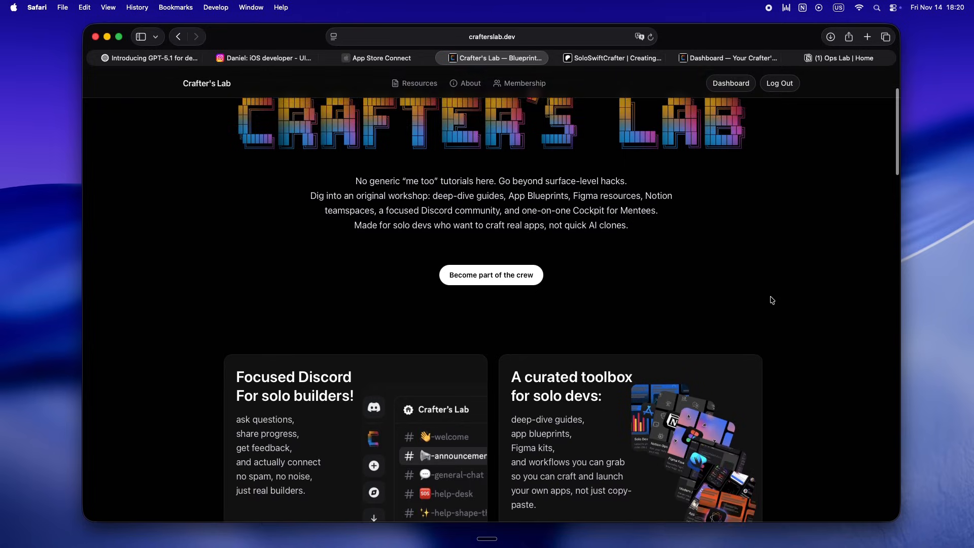
pyautogui.scroll(-3)
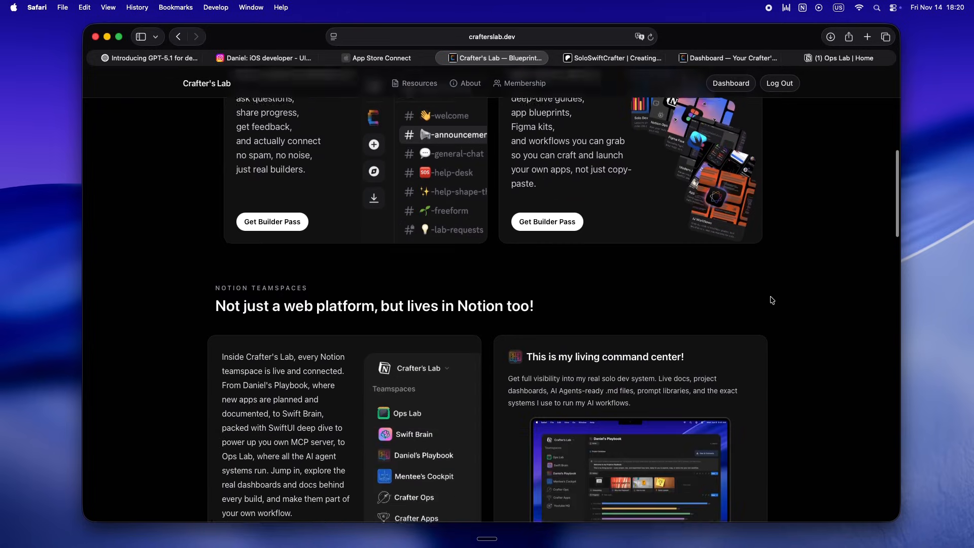
pyautogui.scroll(-3)
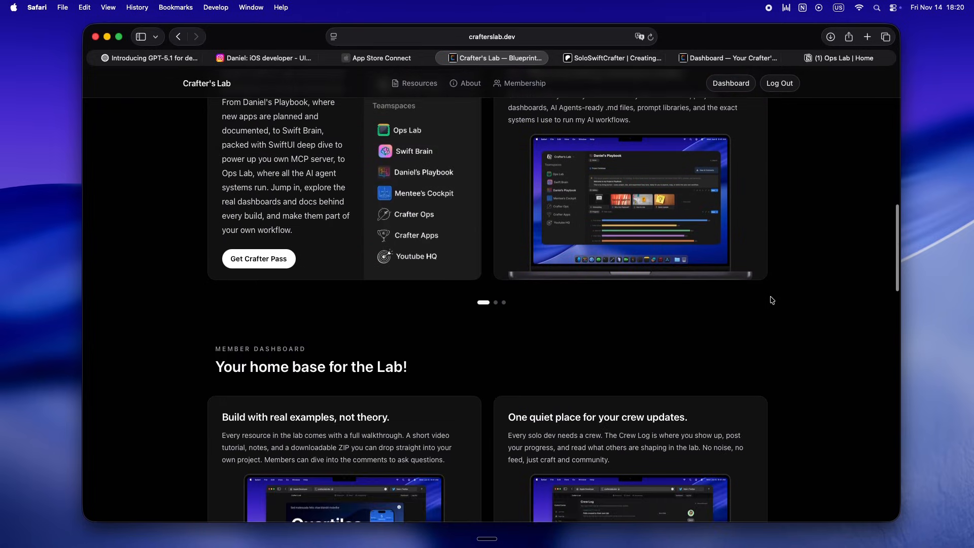
pyautogui.scroll(-3)
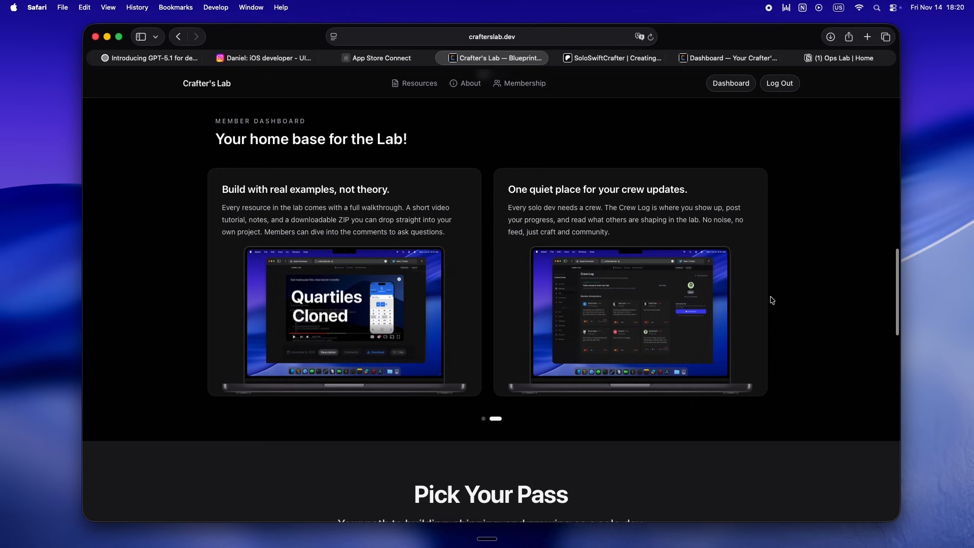
pyautogui.scroll(-3)
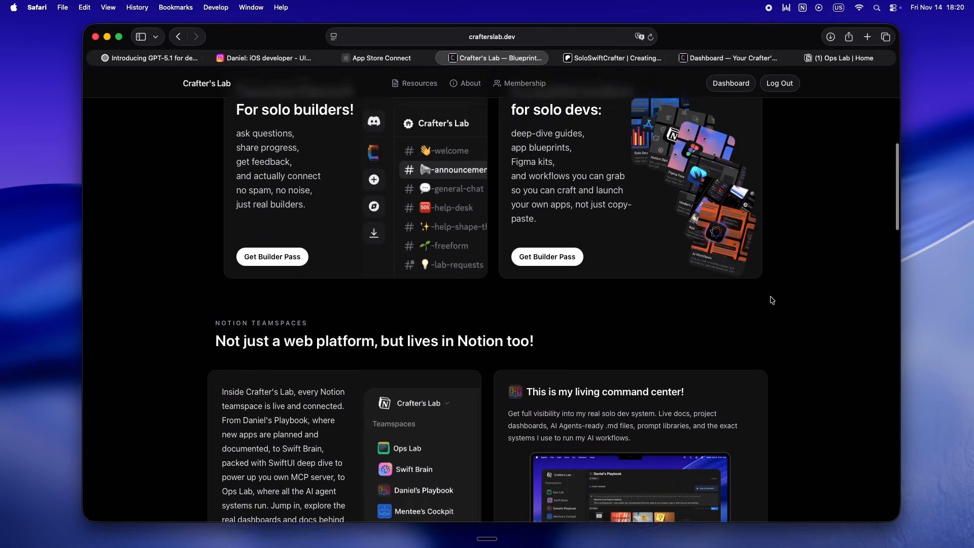
pyautogui.scroll(3)
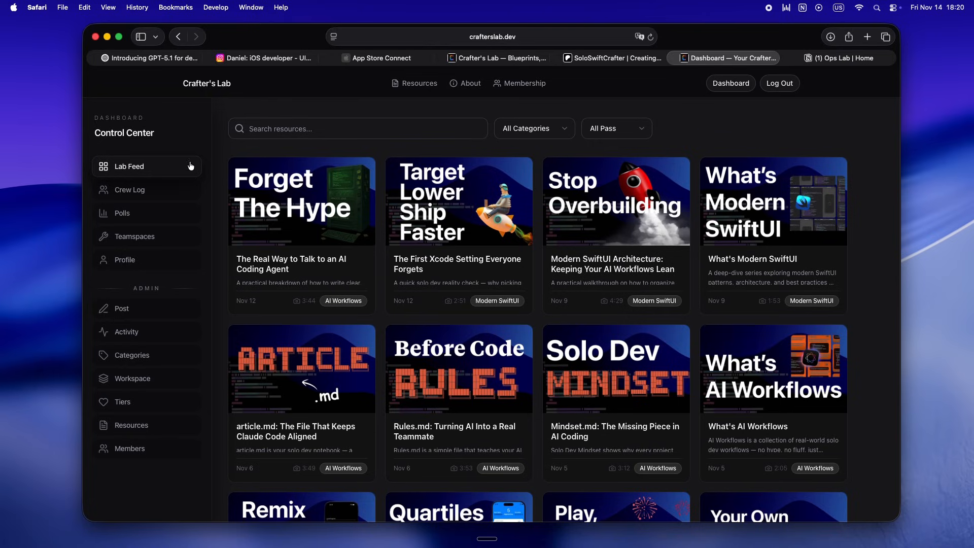
pyautogui.moveTo(695, 373)
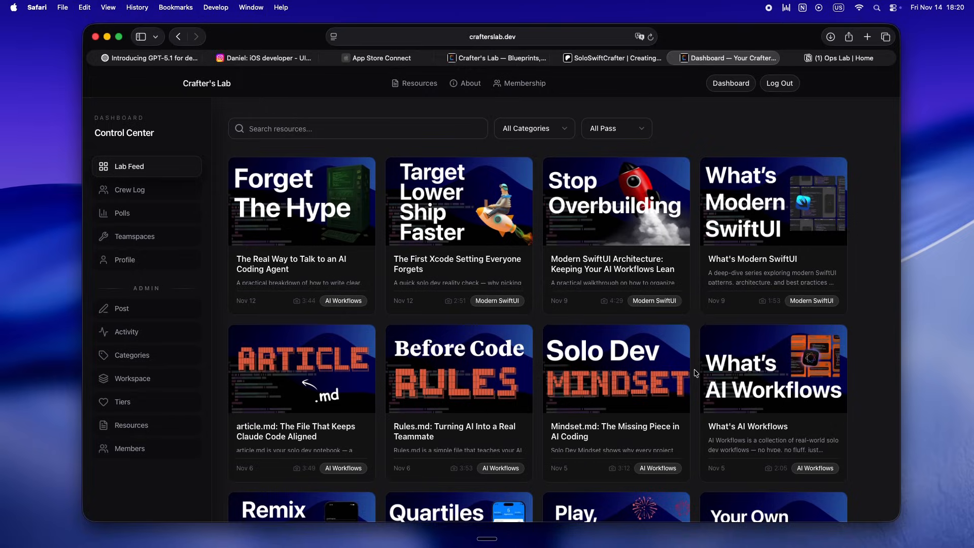
# - Switch from the Lab Feed to the 'Ops Lab | Home' Notion page
pyautogui.click(840, 58)
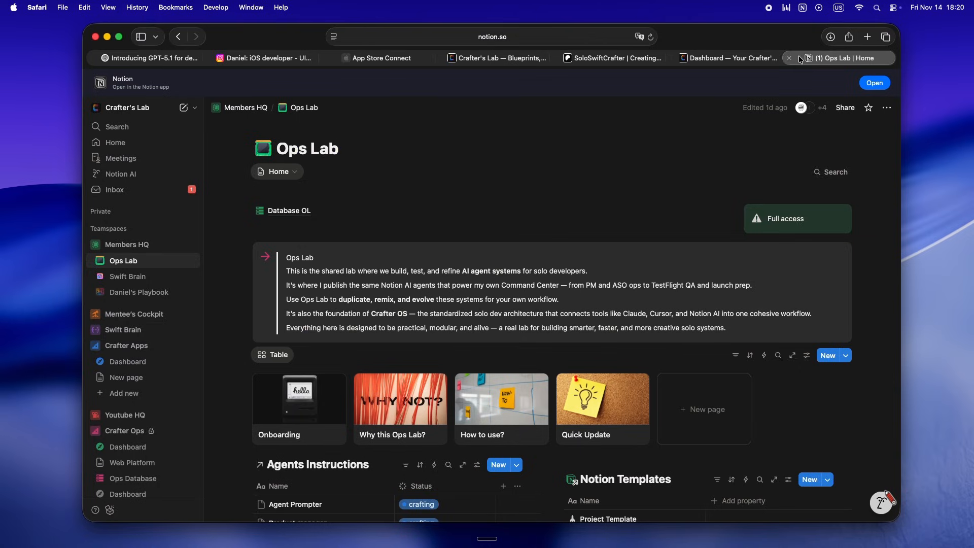
# - Browse the Projects Playbook teamspace down to its Progress chart
pyautogui.click(139, 292)
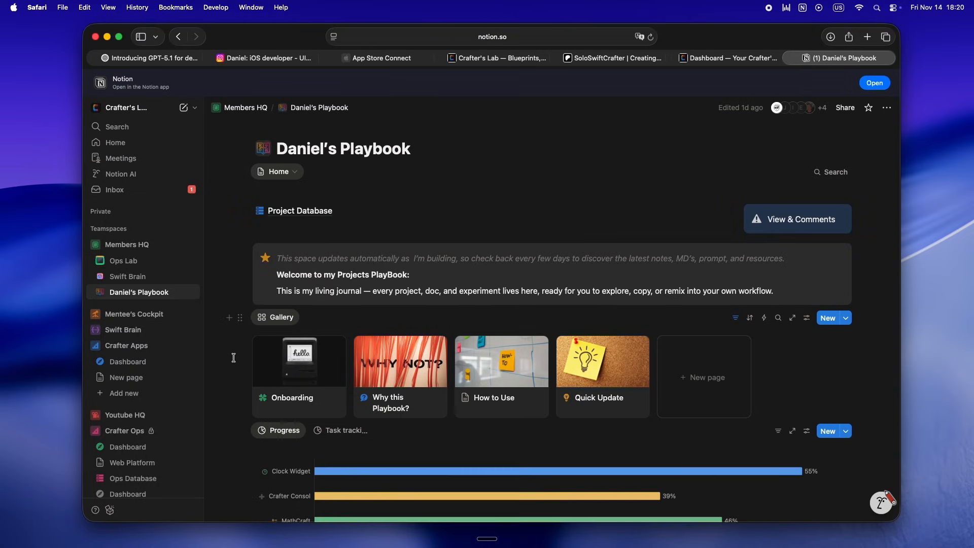
pyautogui.scroll(-3)
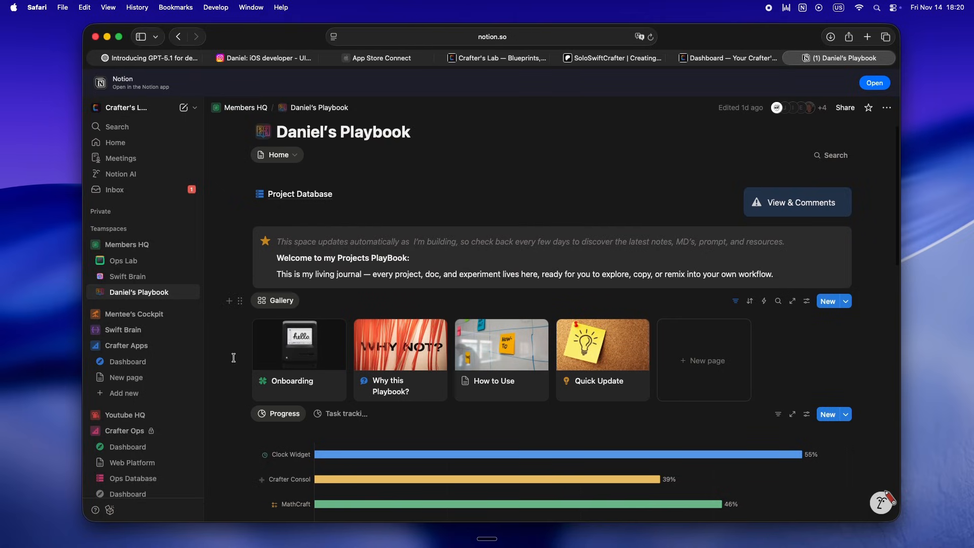
pyautogui.scroll(-3)
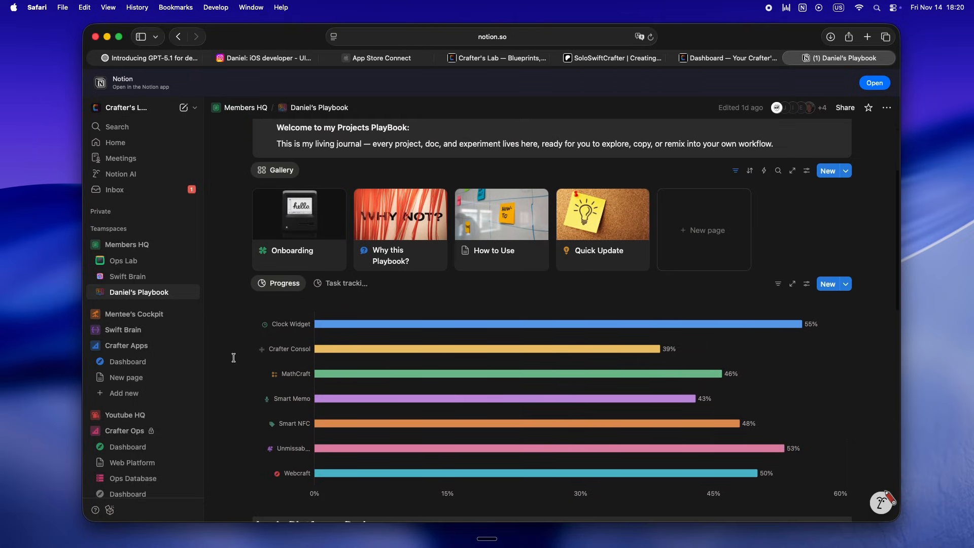
pyautogui.scroll(-3)
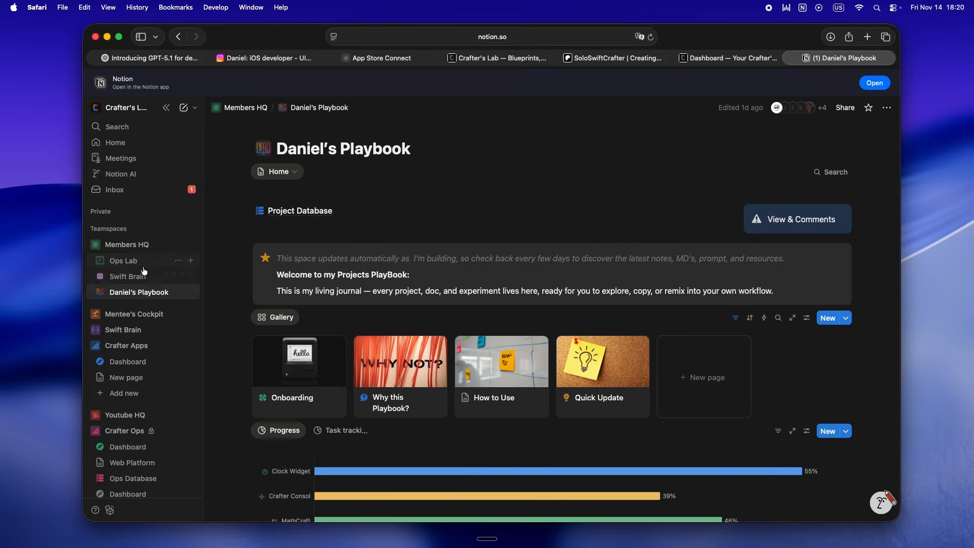
# - Switch to the Swift Brain MCP article database from the sidebar
pyautogui.click(128, 276)
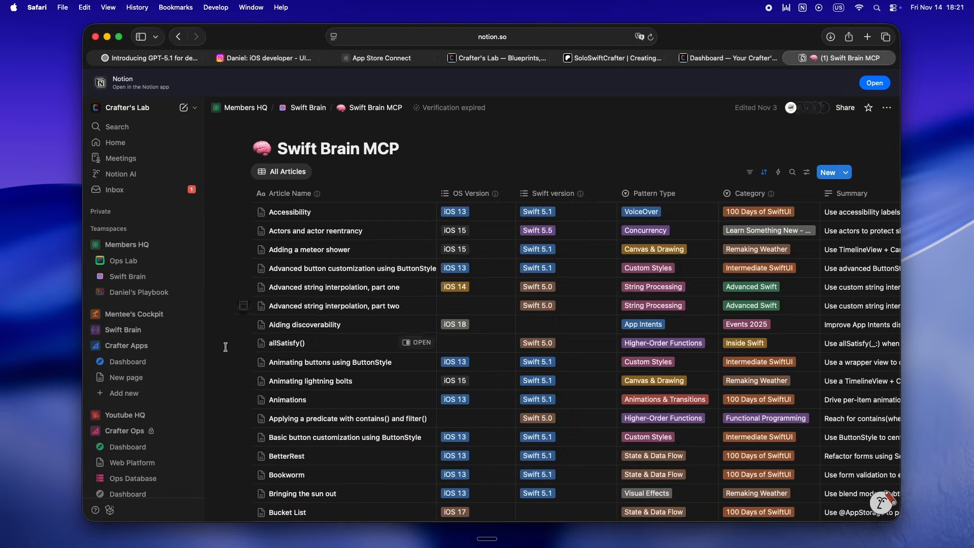
# - Skim the Swift Brain MCP table, then return to Ops Lab under Members HQ
pyautogui.scroll(-3)
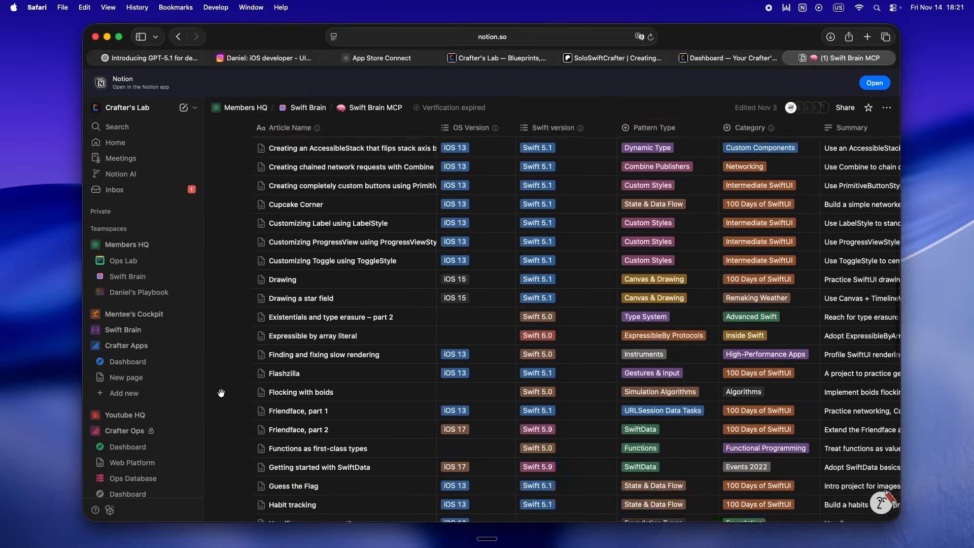
pyautogui.scroll(-3)
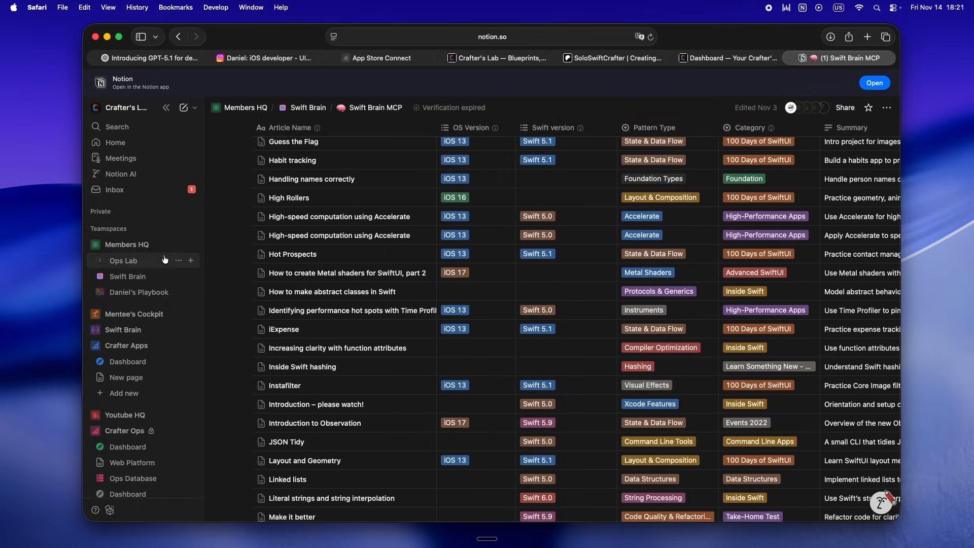
pyautogui.click(123, 261)
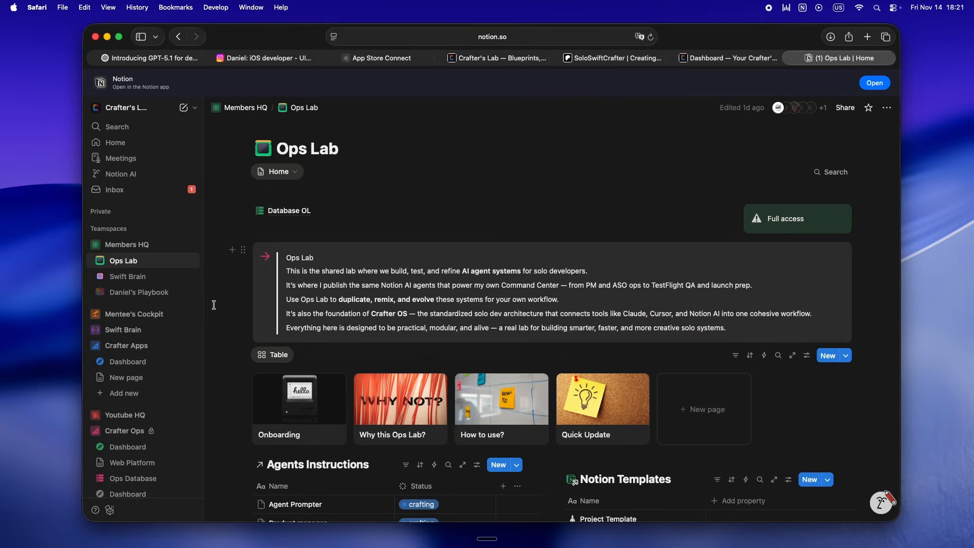